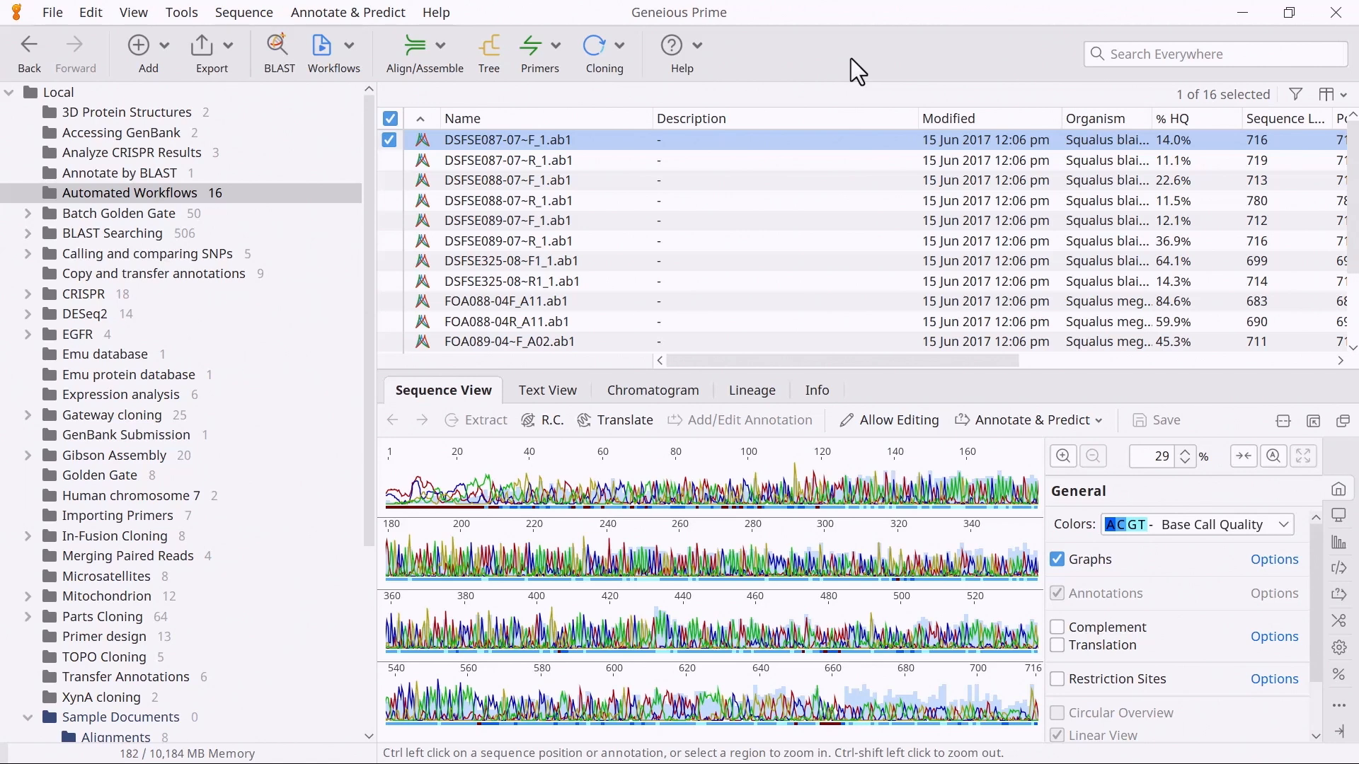
{"action": "mouse_move", "coordinate": [374, 61]}
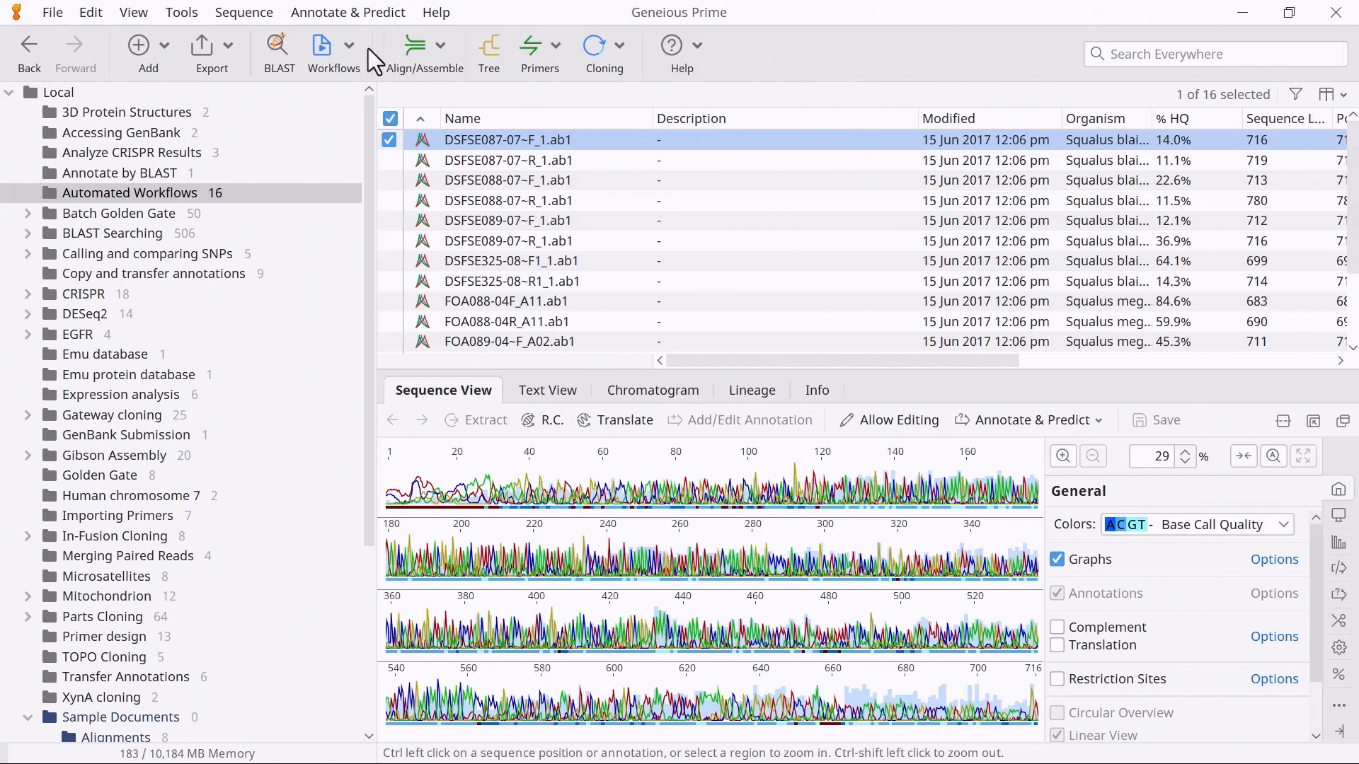
Open the Workflows dropdown in the toolbar
{"action": "left_click", "coordinate": [333, 53]}
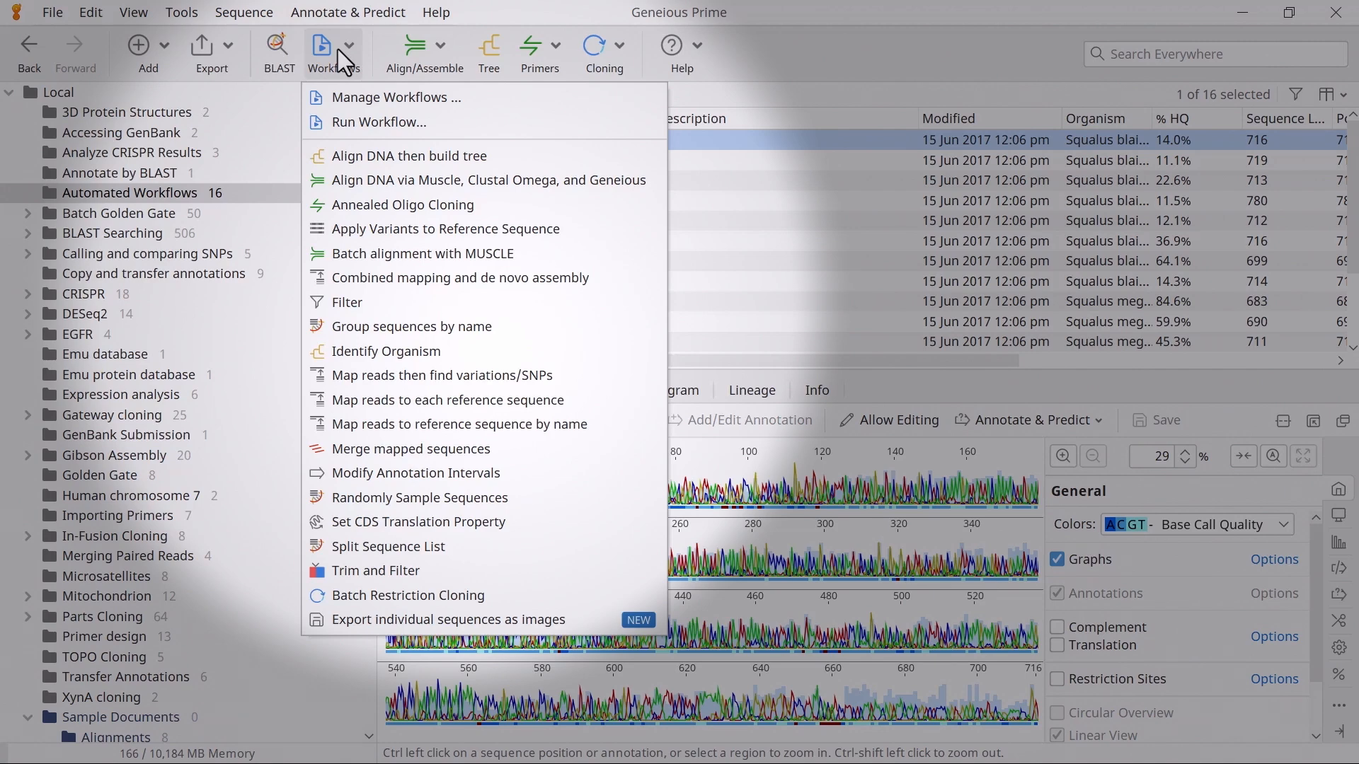
{"action": "mouse_move", "coordinate": [348, 82]}
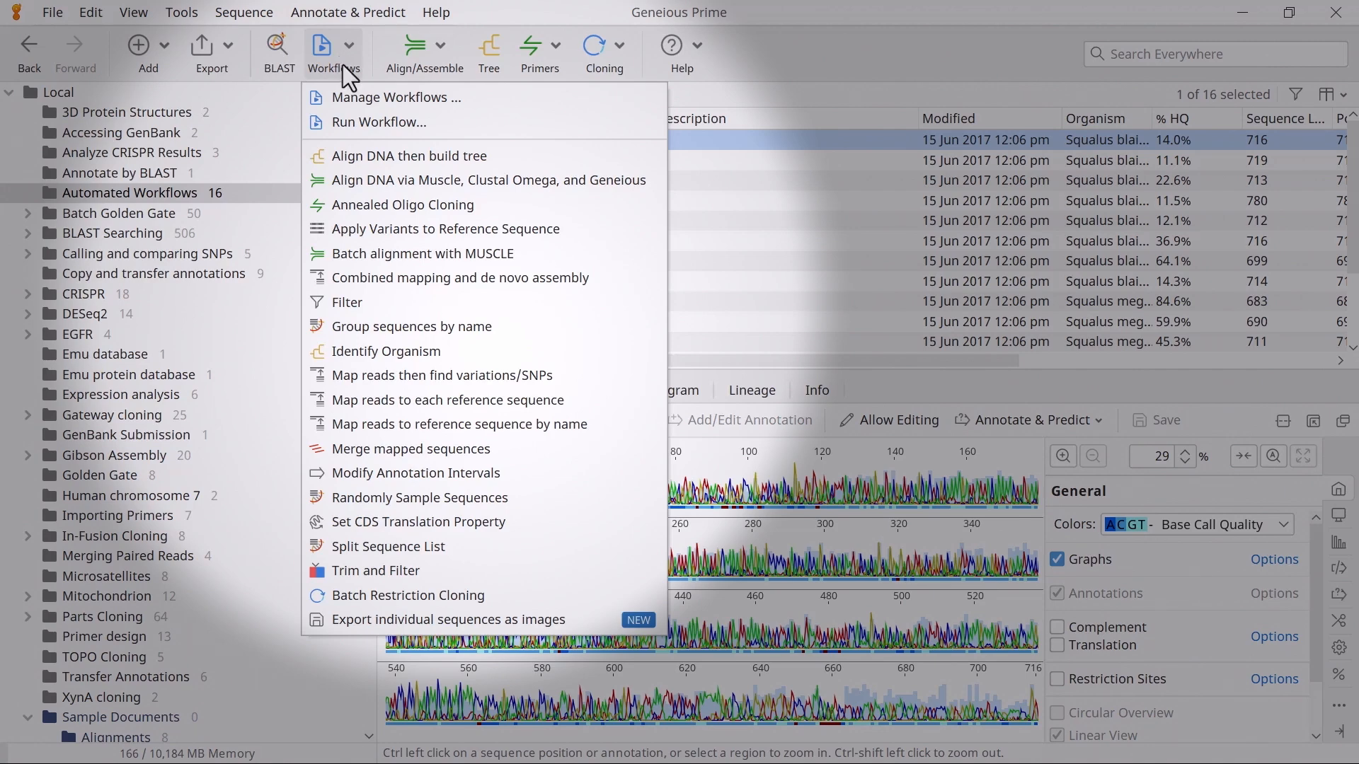
Open Manage Workflows and select 'Align DNA then build tree'
{"action": "left_click", "coordinate": [395, 97]}
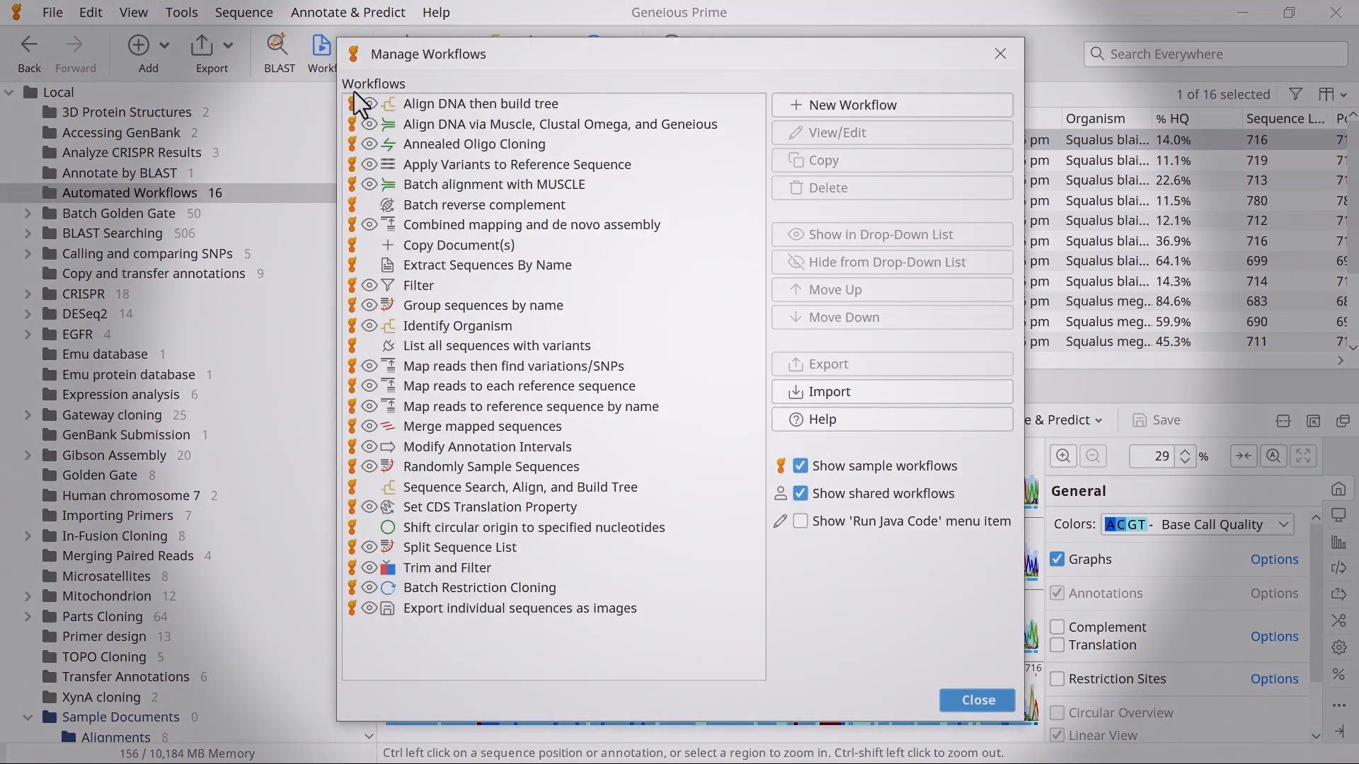
{"action": "mouse_move", "coordinate": [419, 92]}
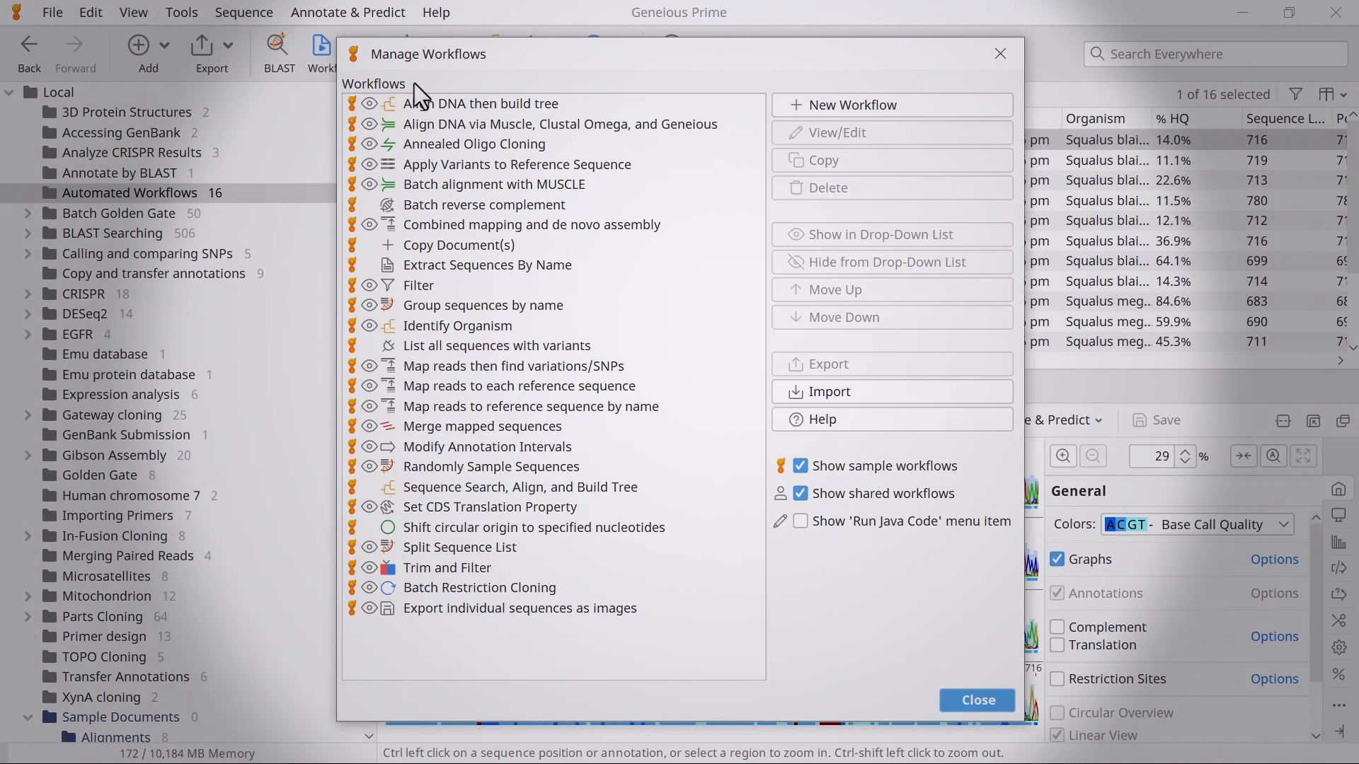
{"action": "left_click", "coordinate": [480, 103]}
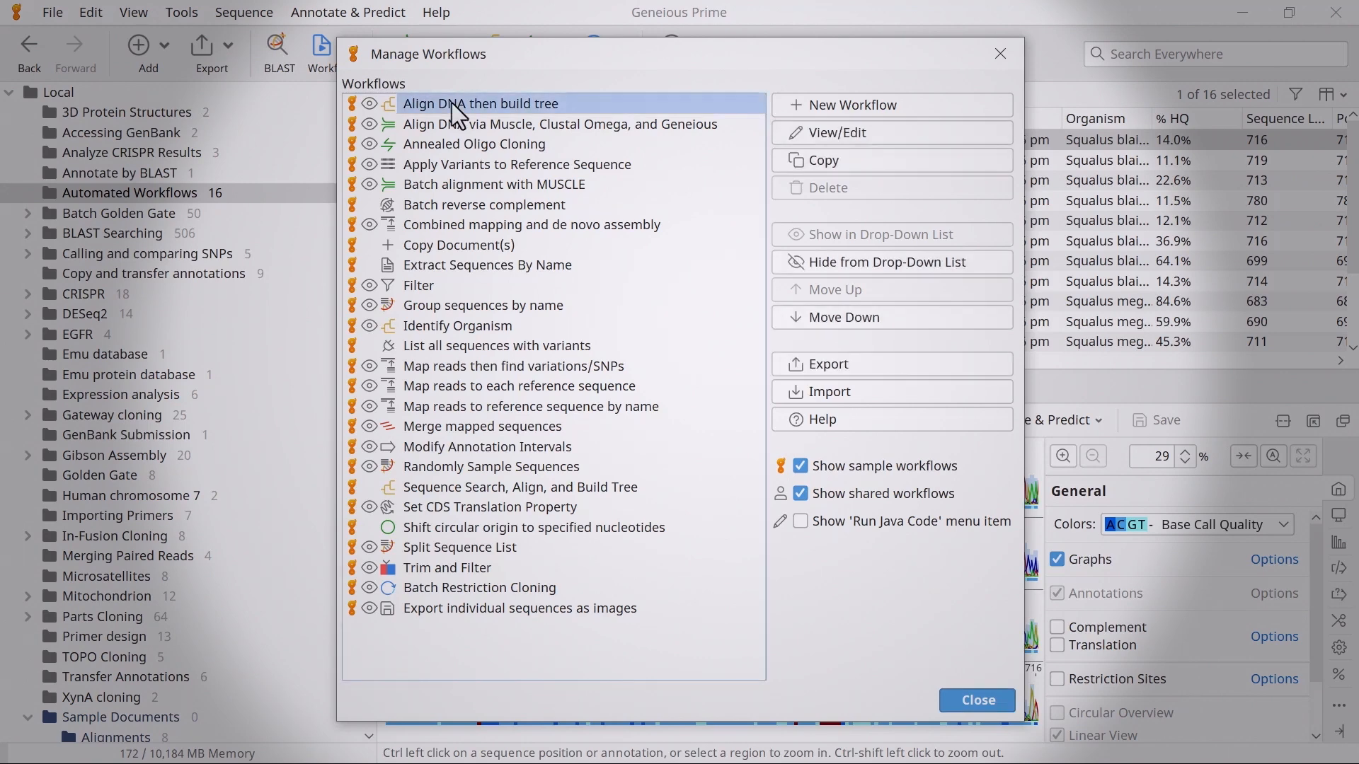
{"action": "mouse_move", "coordinate": [806, 267]}
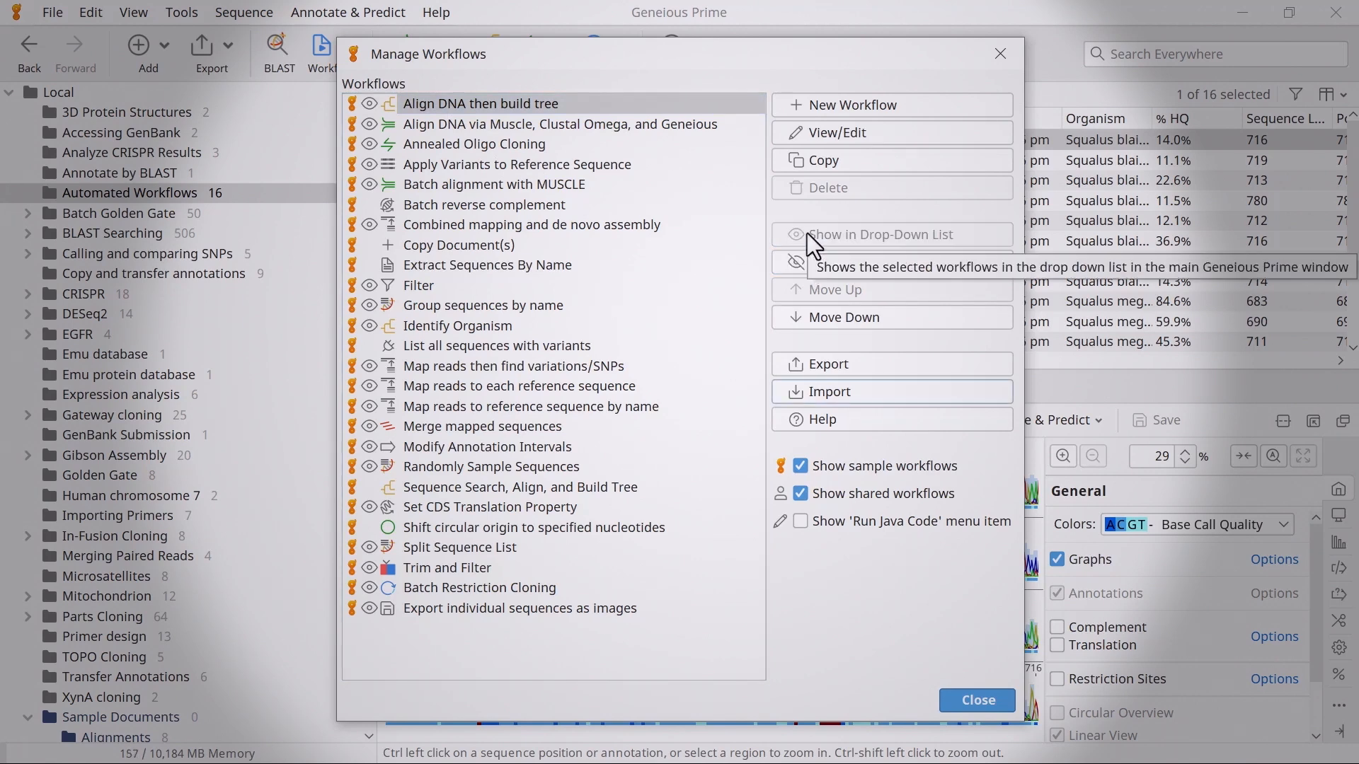
Create workflow 'Sanger analysis' described as trimming, de novo assembly, multiple alignment
{"action": "left_click", "coordinate": [852, 104]}
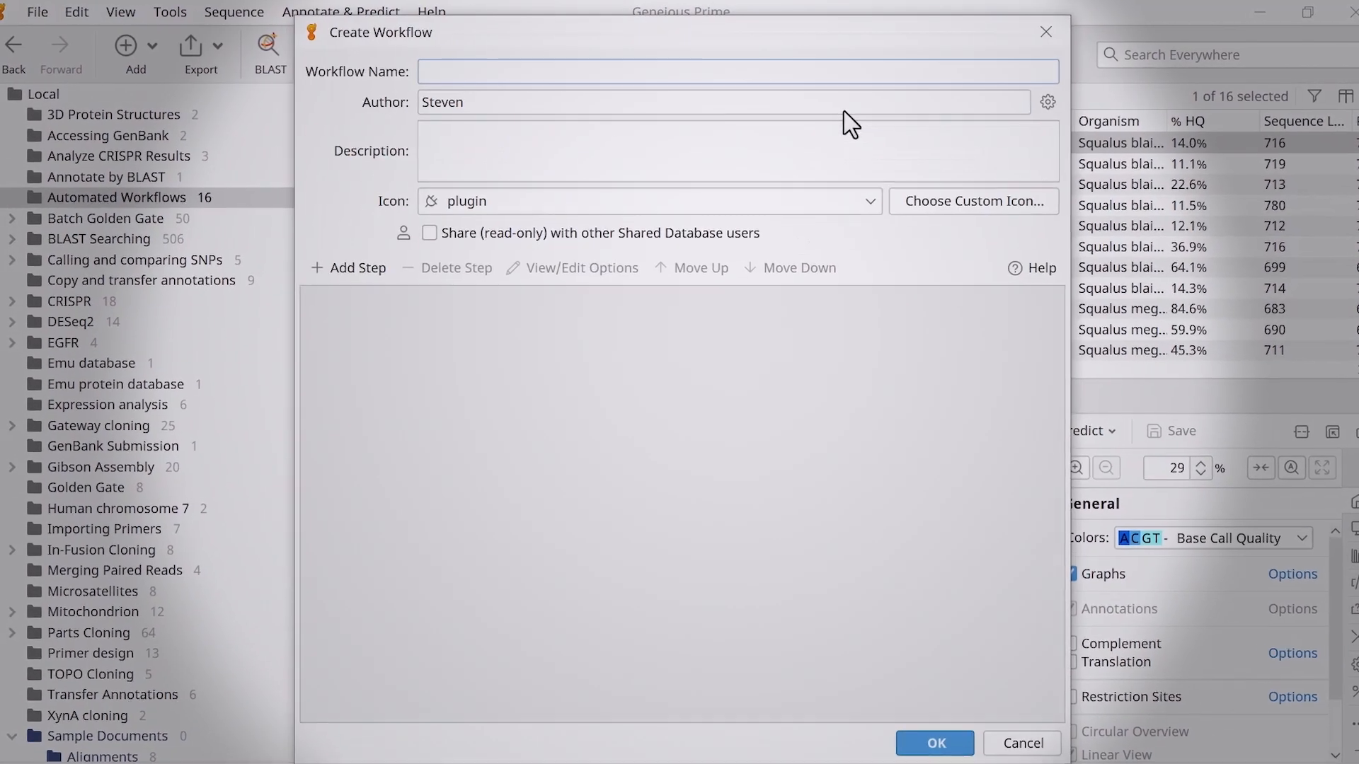
{"action": "type", "text": "Sanger analysis"}
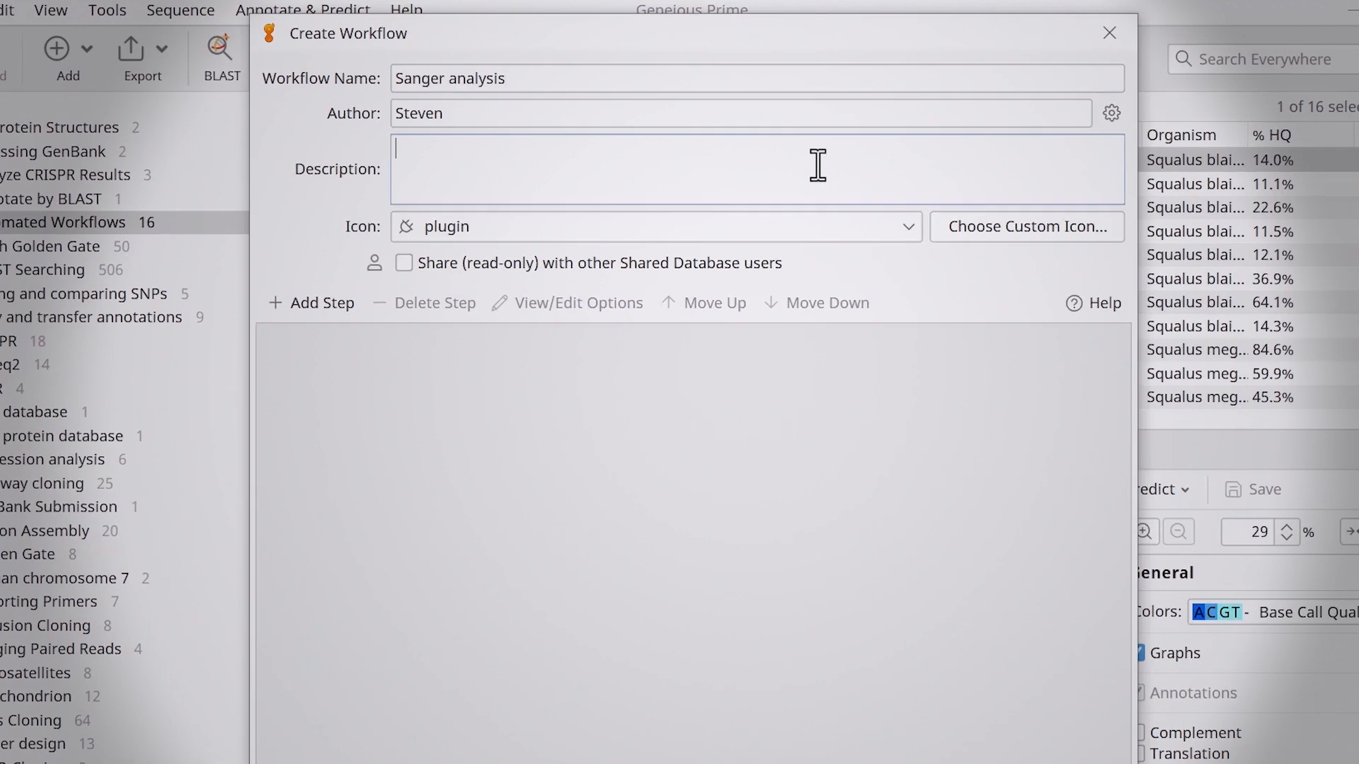
{"action": "type", "text": "Sanger seque"}
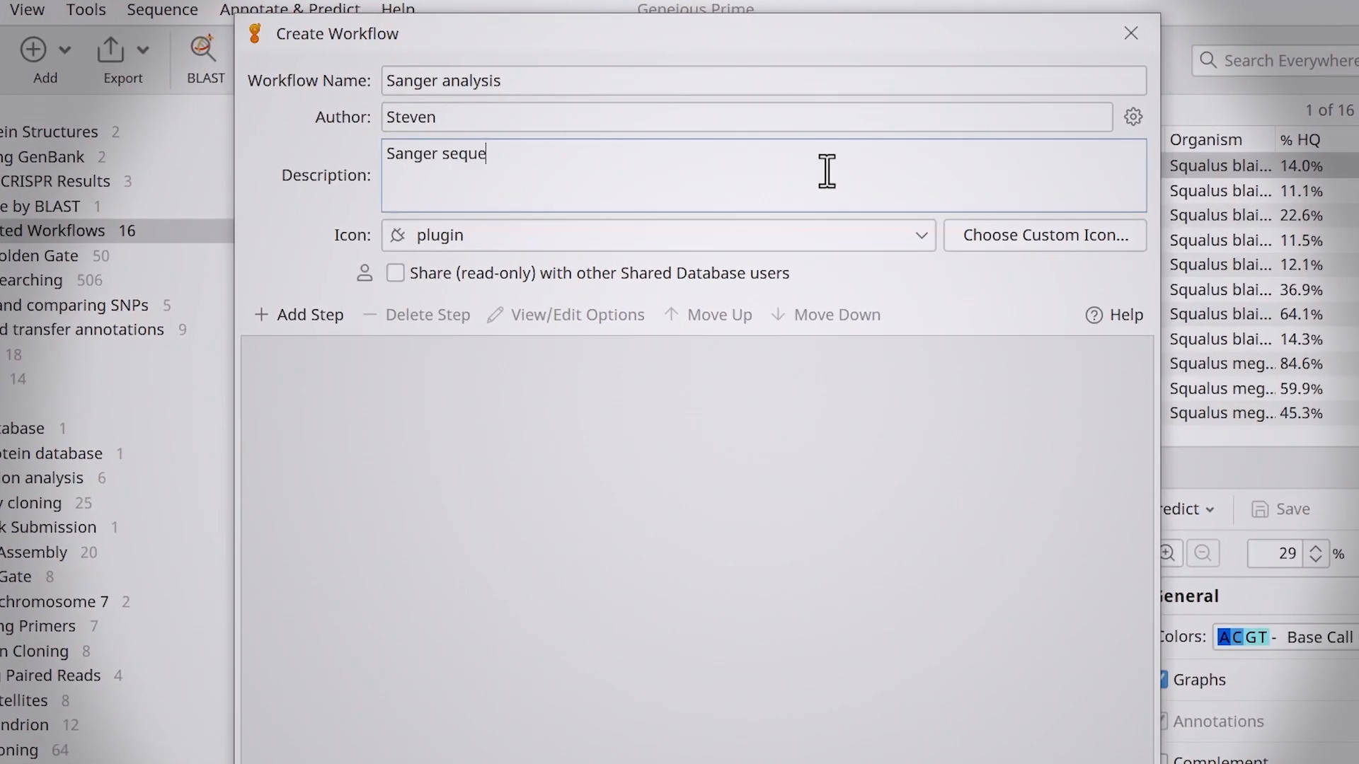
{"action": "type", "text": "nces trimming, de"}
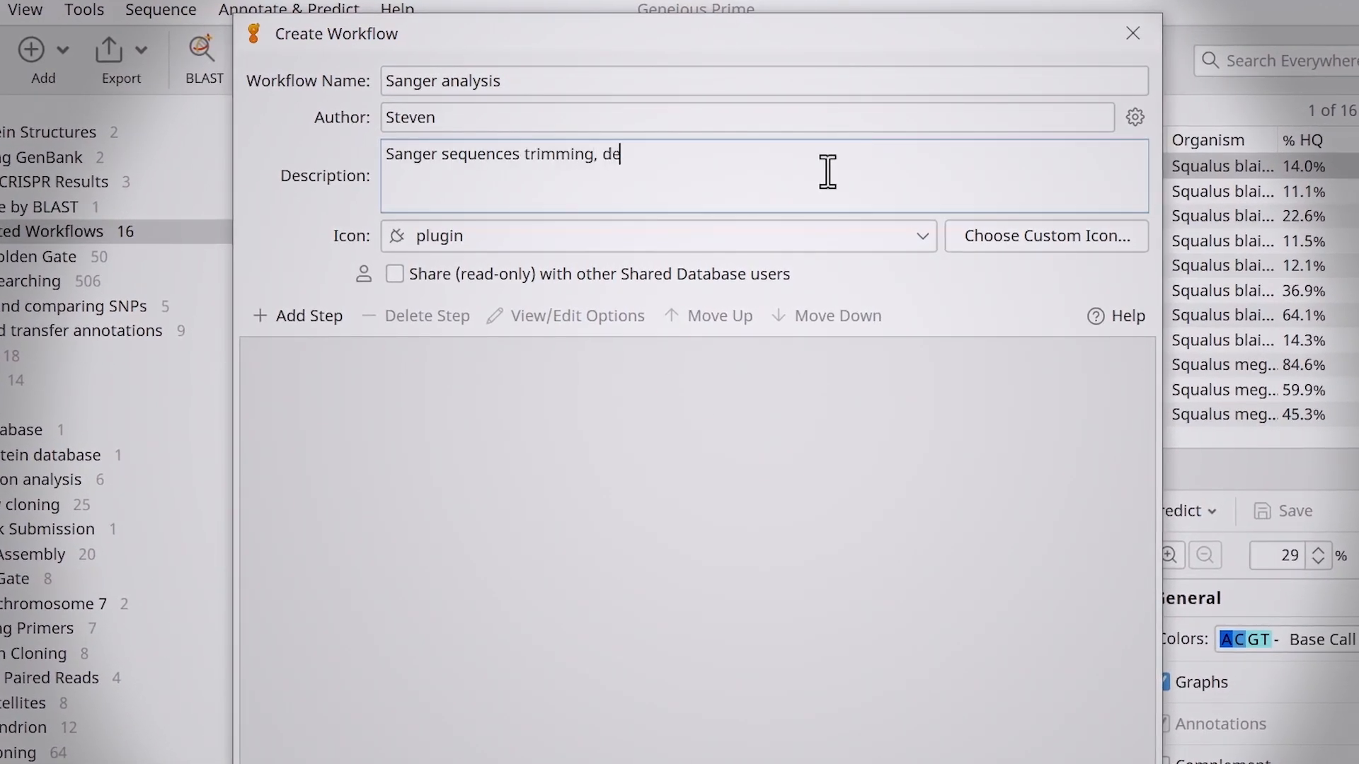
{"action": "type", "text": "novo assembly"}
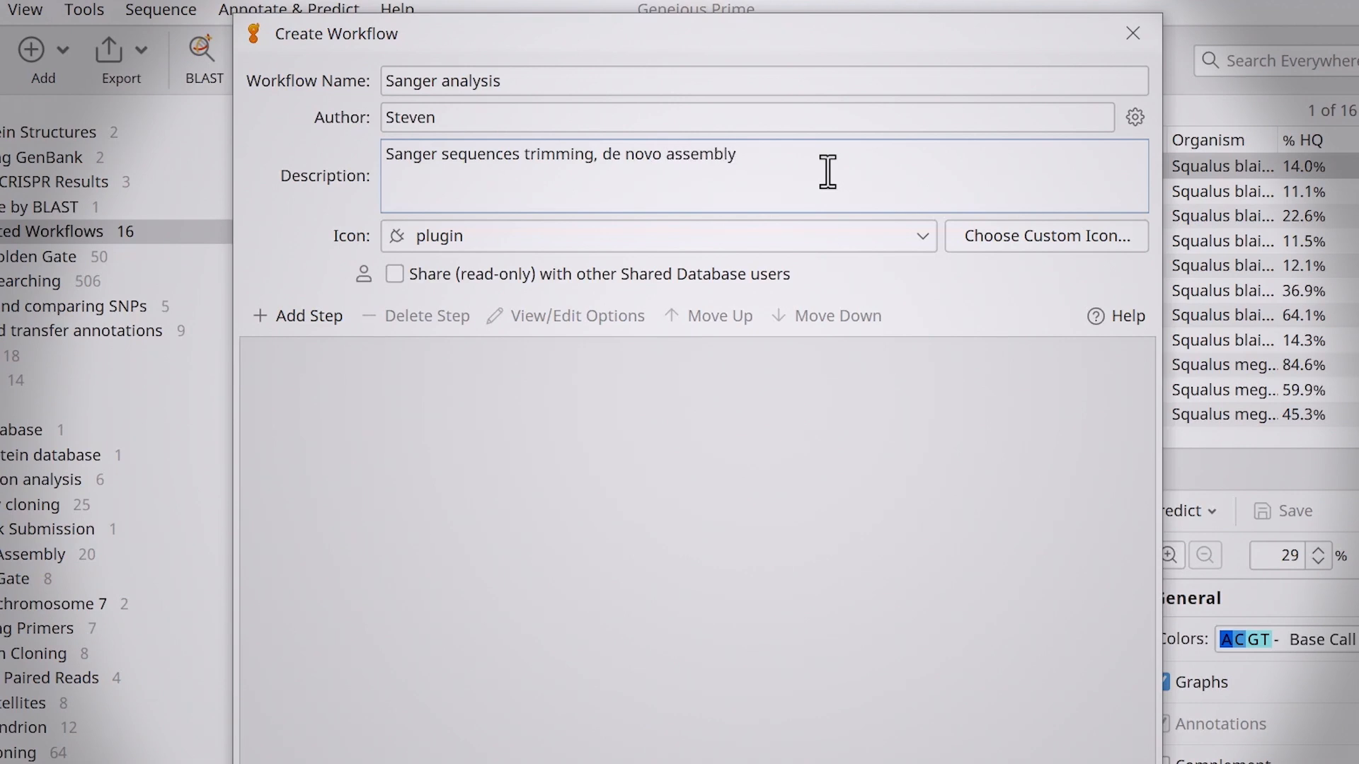
{"action": "type", "text": ", multiple alignment and tree building"}
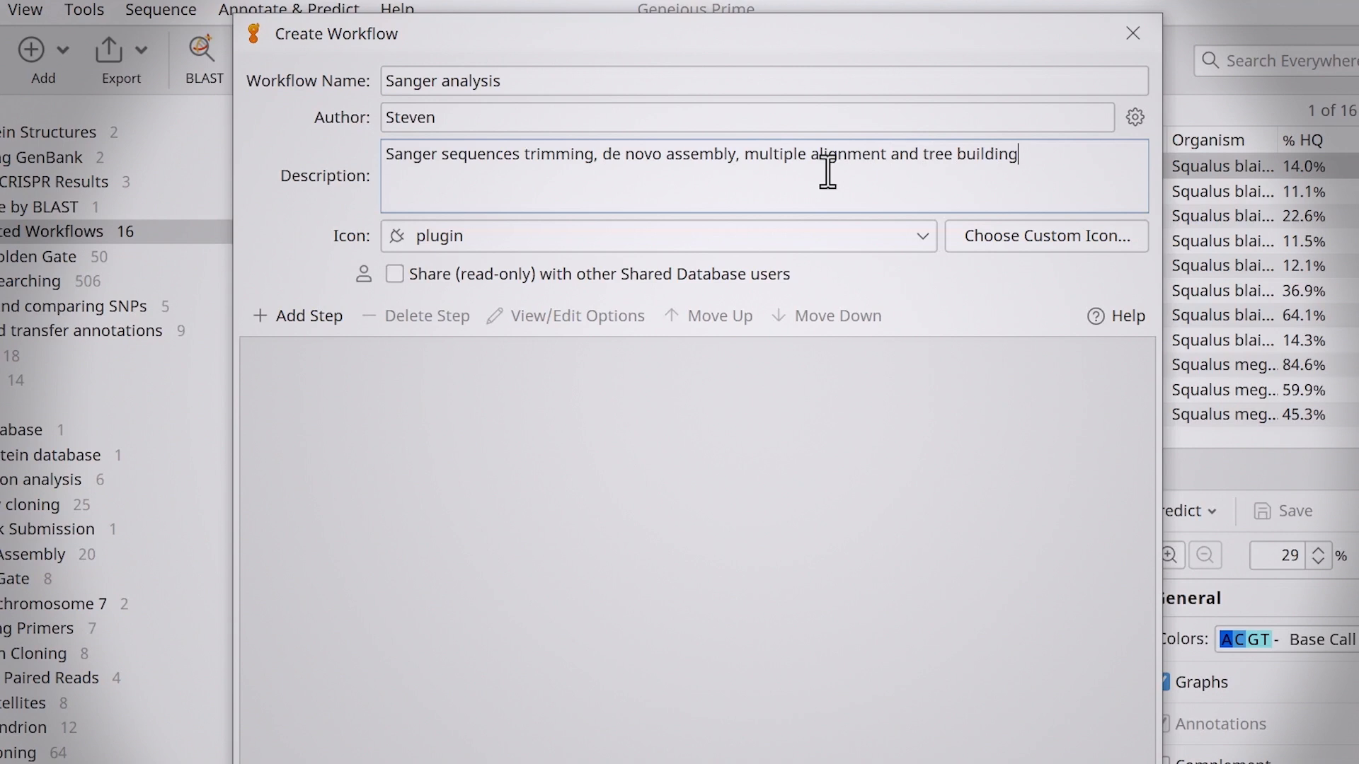
{"action": "mouse_move", "coordinate": [954, 111]}
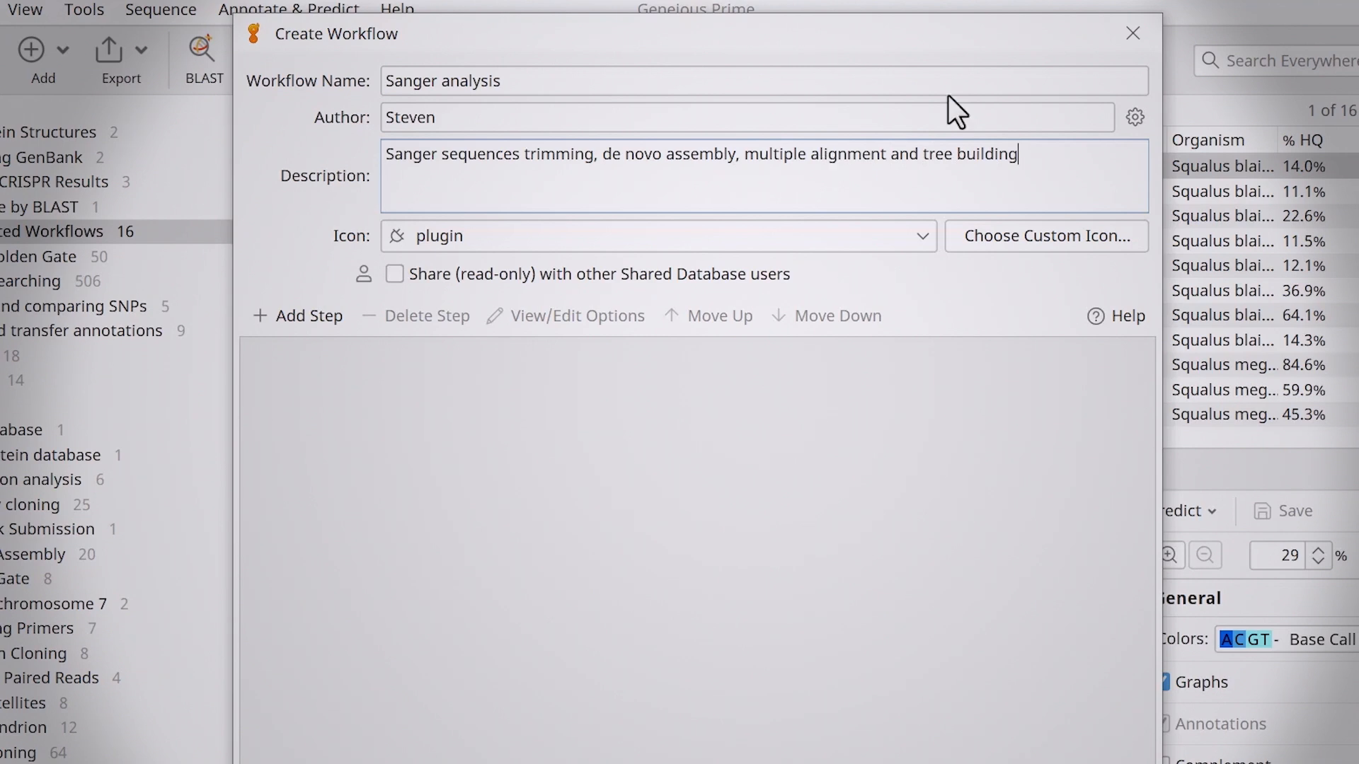
Set the workflow icon to chromatogram, filtering the icon list with 'chr'
{"action": "left_click", "coordinate": [915, 235]}
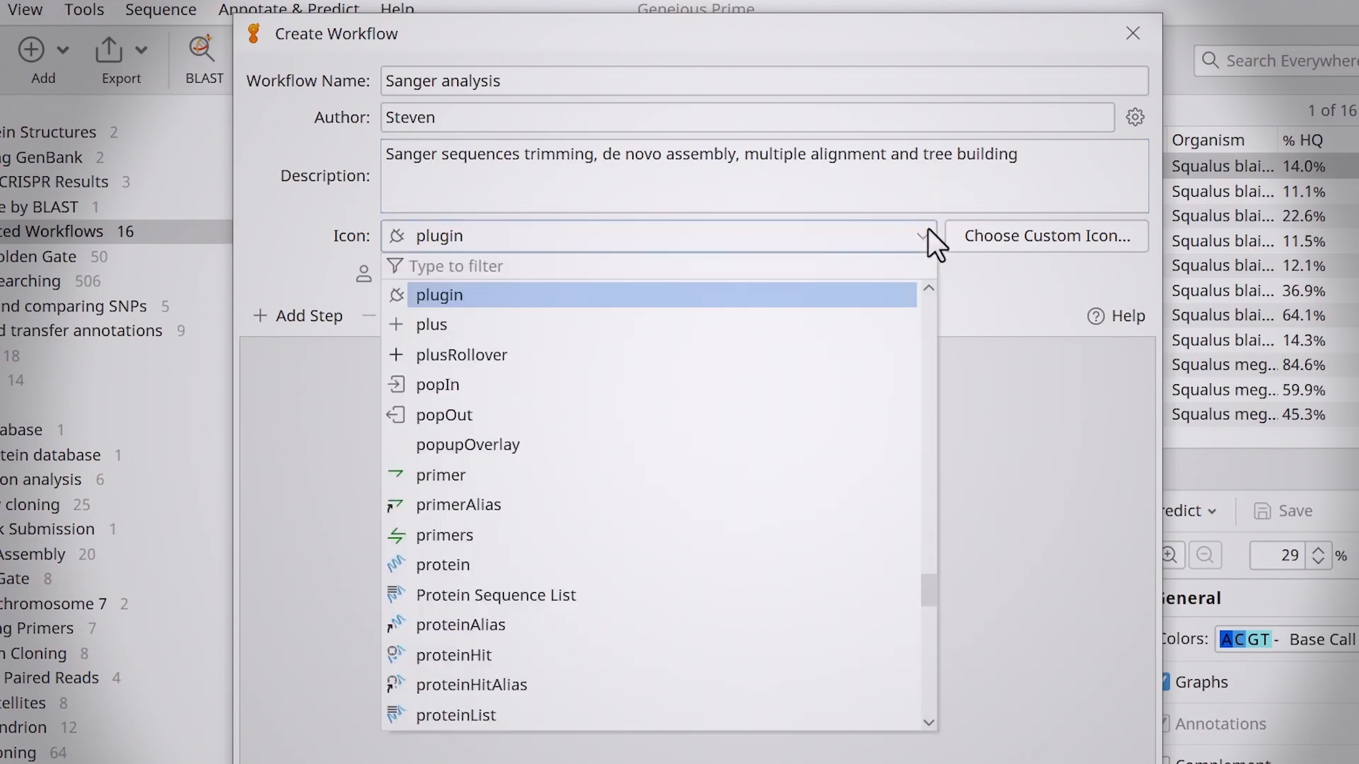
{"action": "type", "text": "ch"}
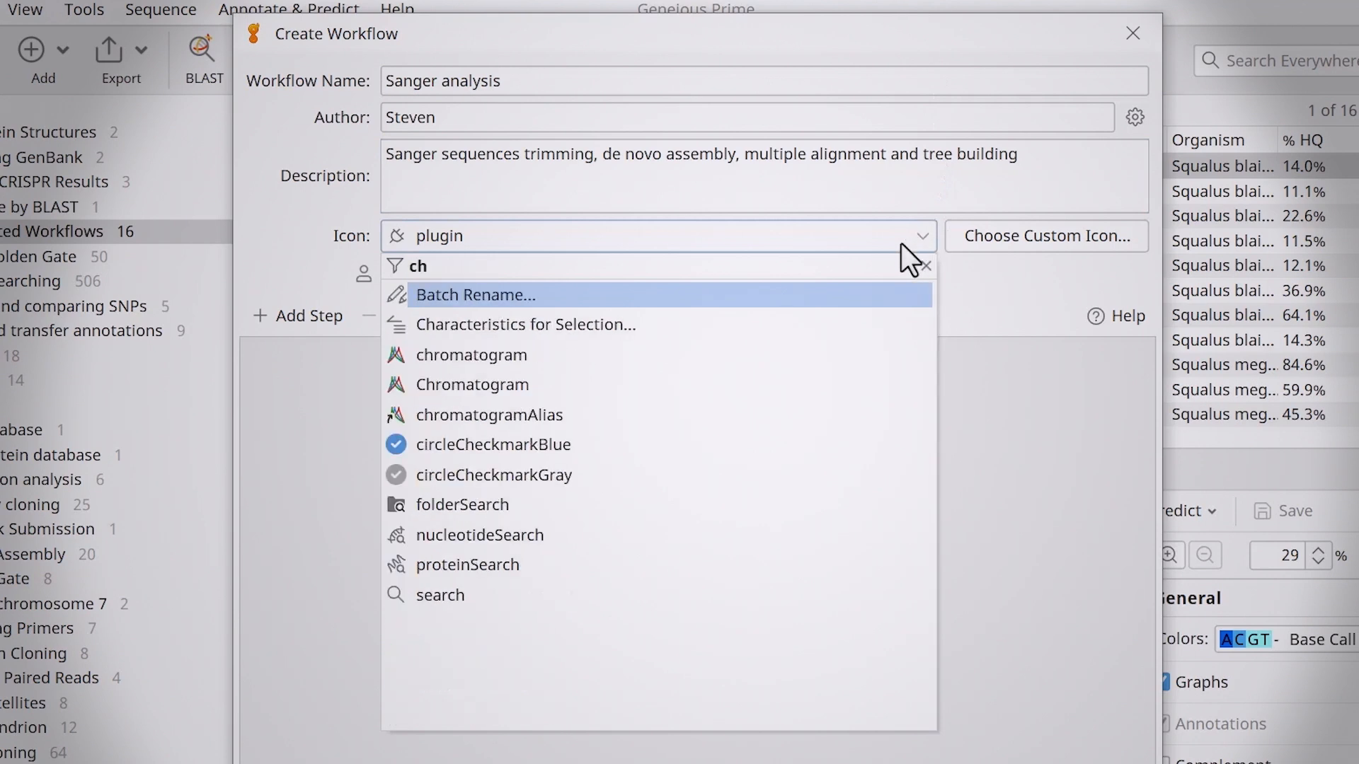
{"action": "type", "text": "r"}
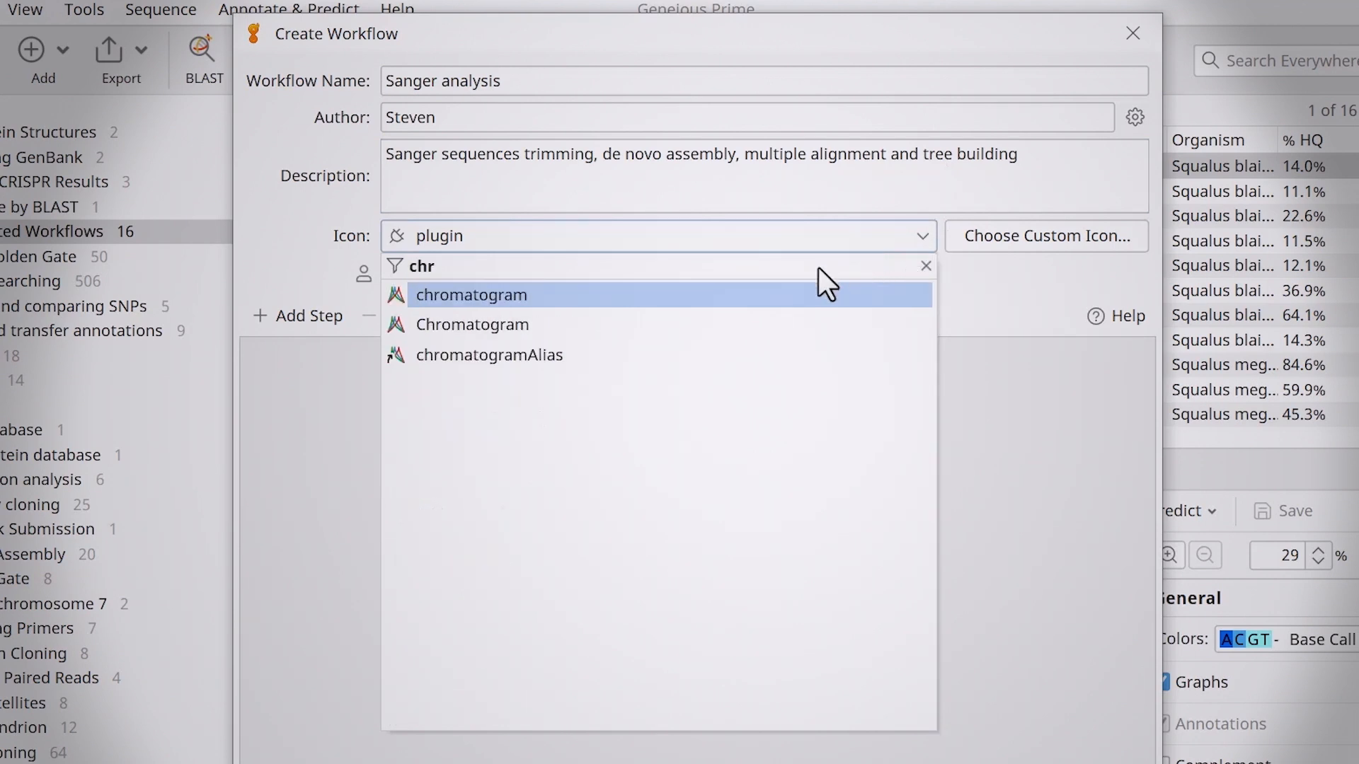
{"action": "left_click", "coordinate": [470, 295]}
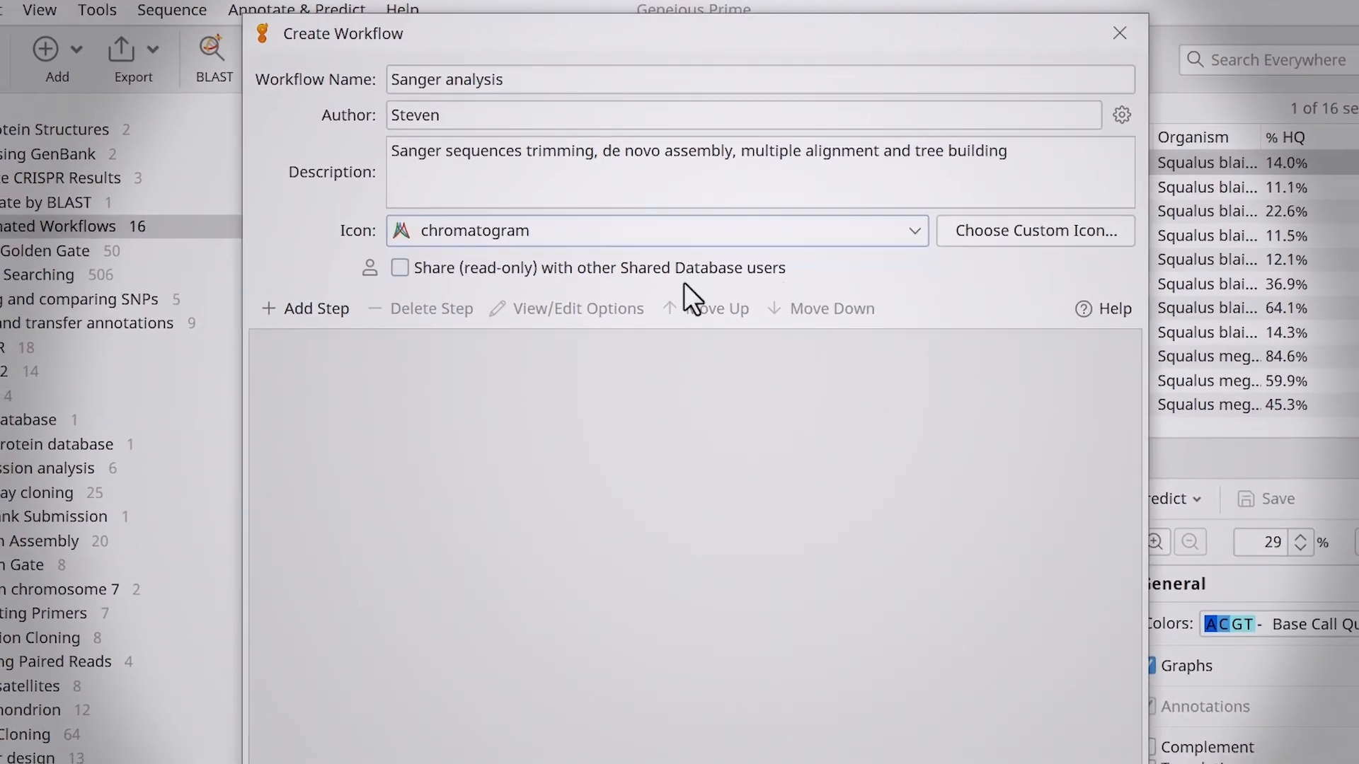
Add the Trim Ends operation as a workflow step
{"action": "left_click", "coordinate": [337, 278]}
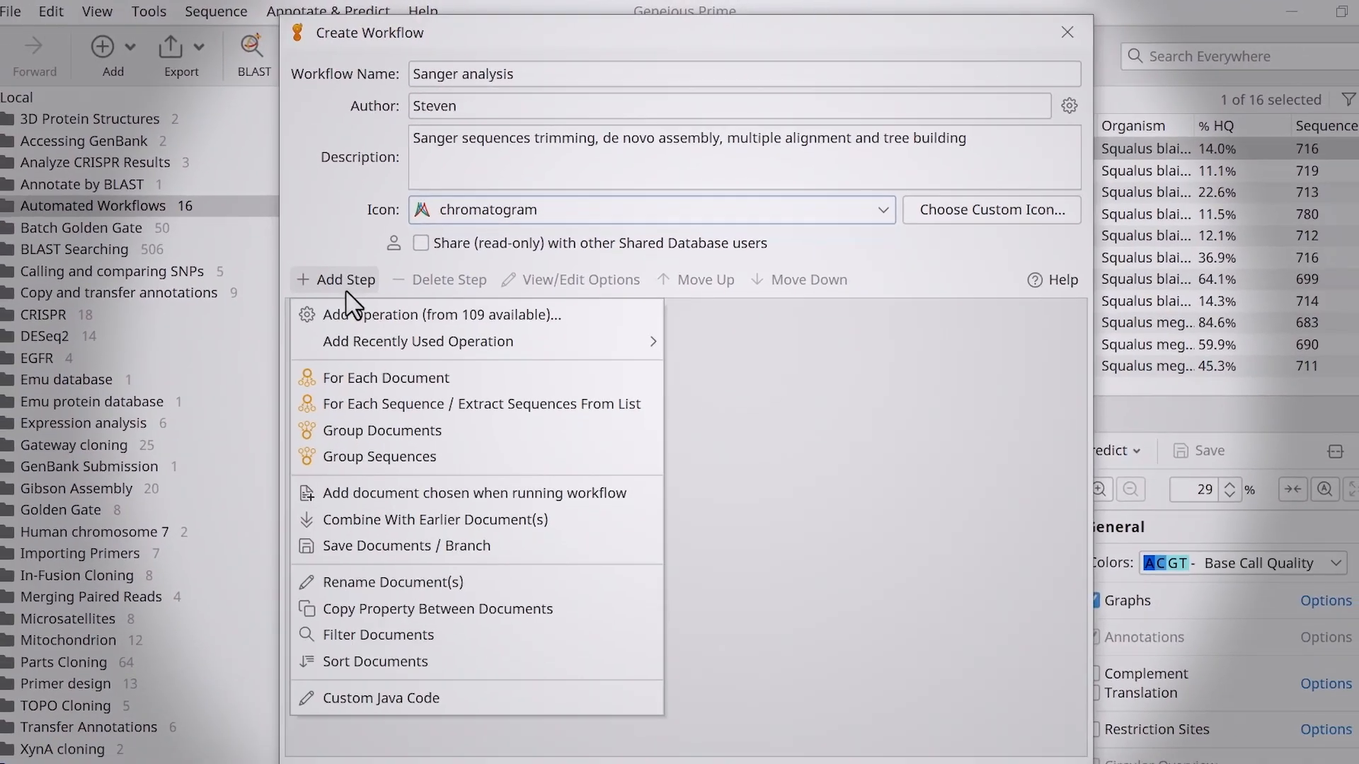
{"action": "left_click", "coordinate": [443, 314]}
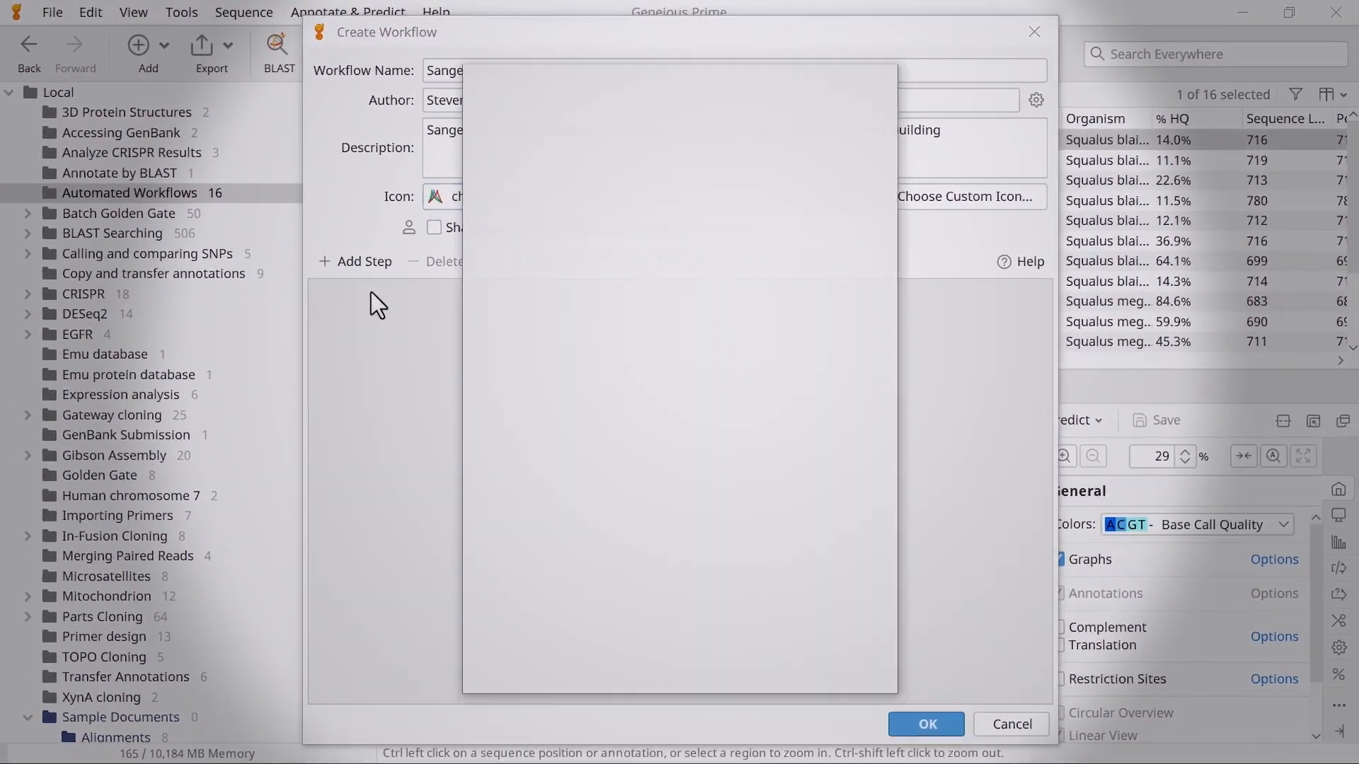
{"action": "left_click", "coordinate": [355, 261]}
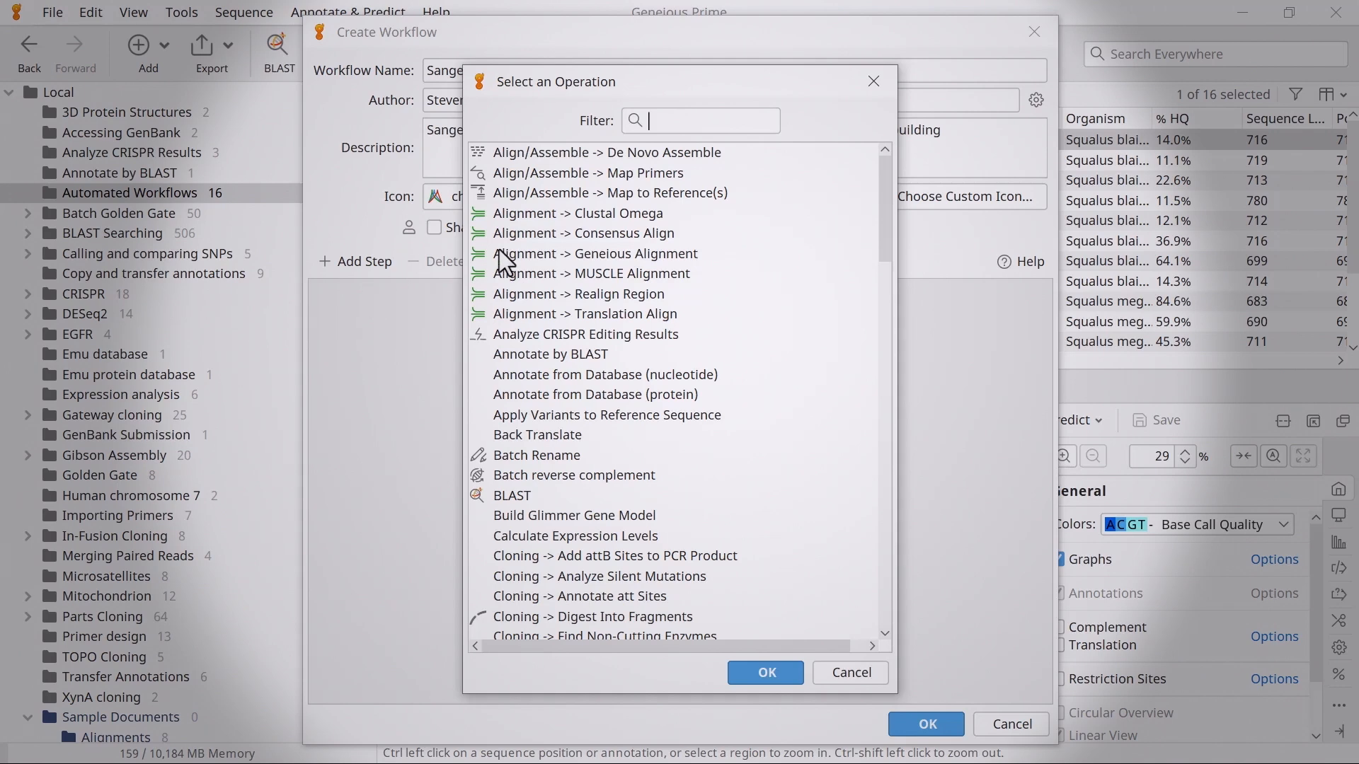
{"action": "type", "text": "trim"}
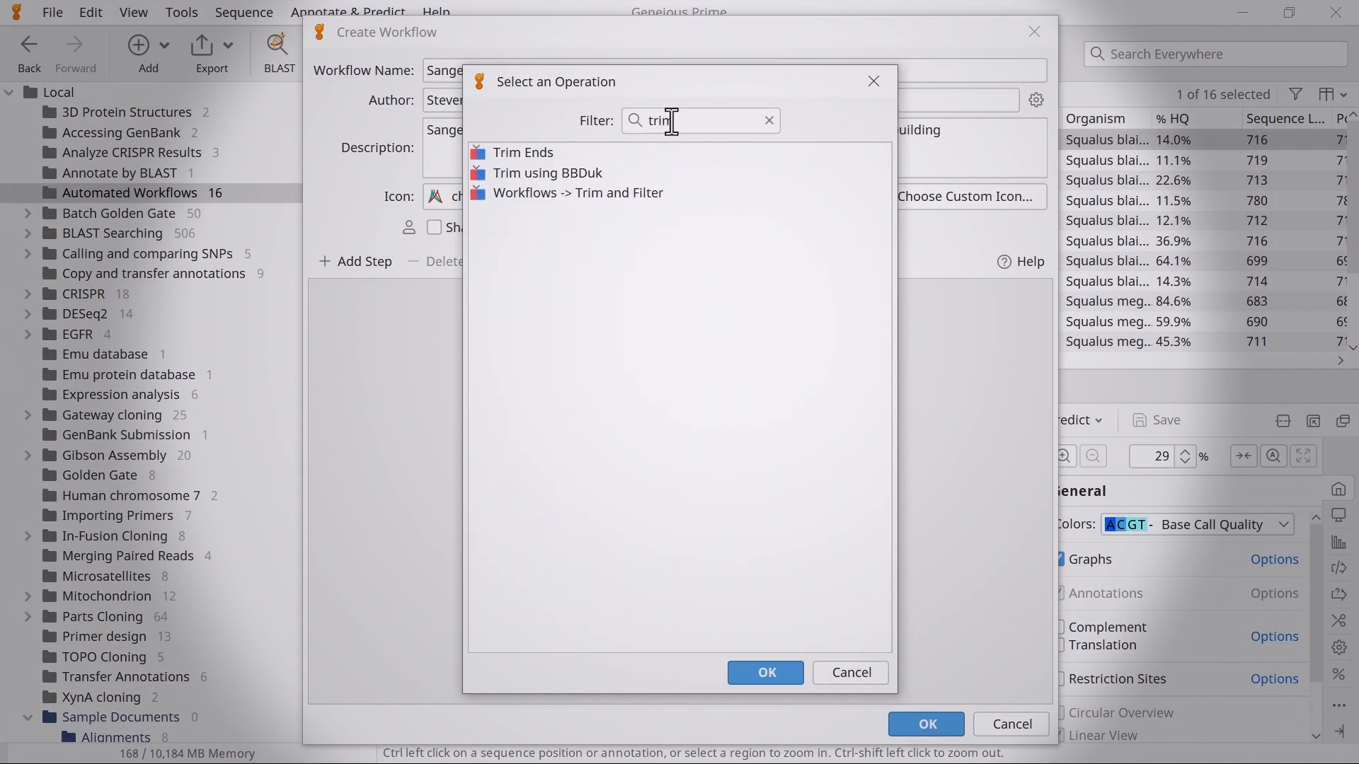
{"action": "left_click", "coordinate": [524, 152]}
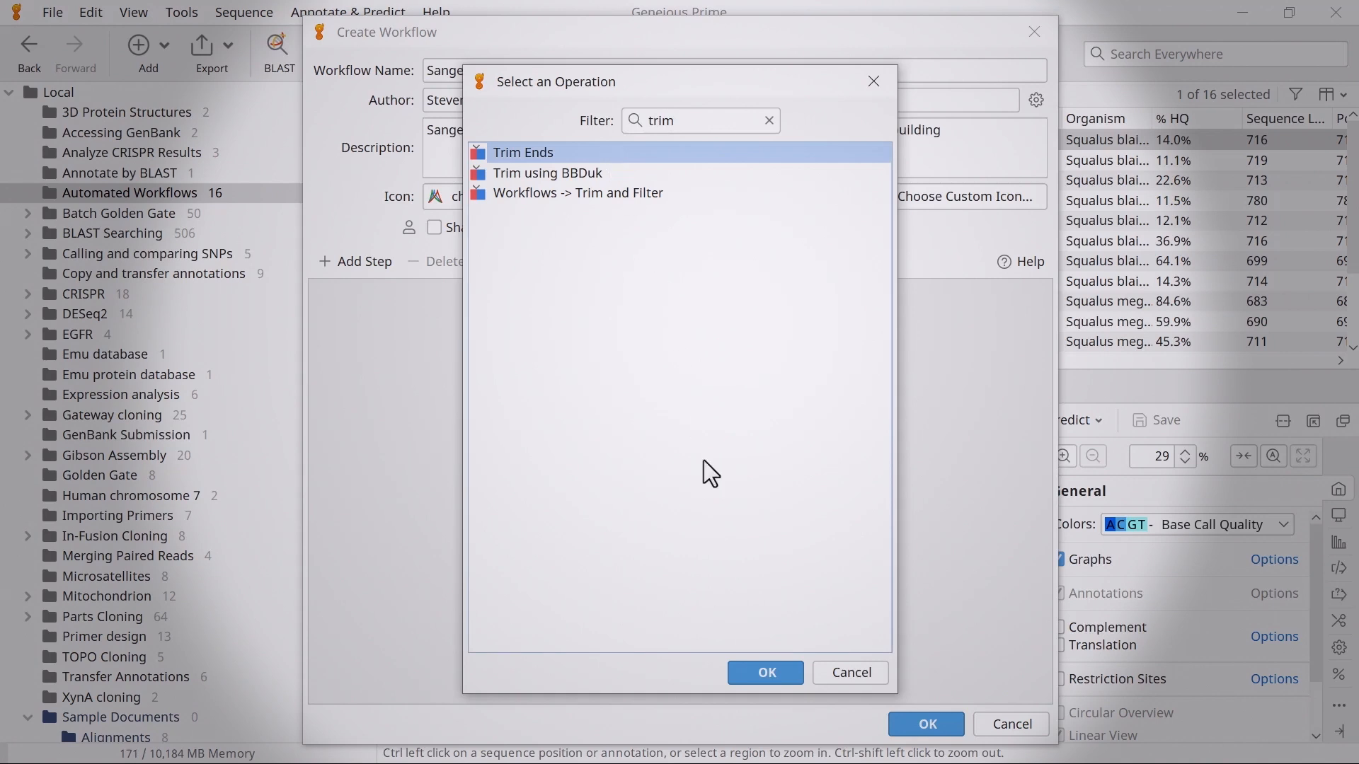
{"action": "left_click", "coordinate": [764, 672]}
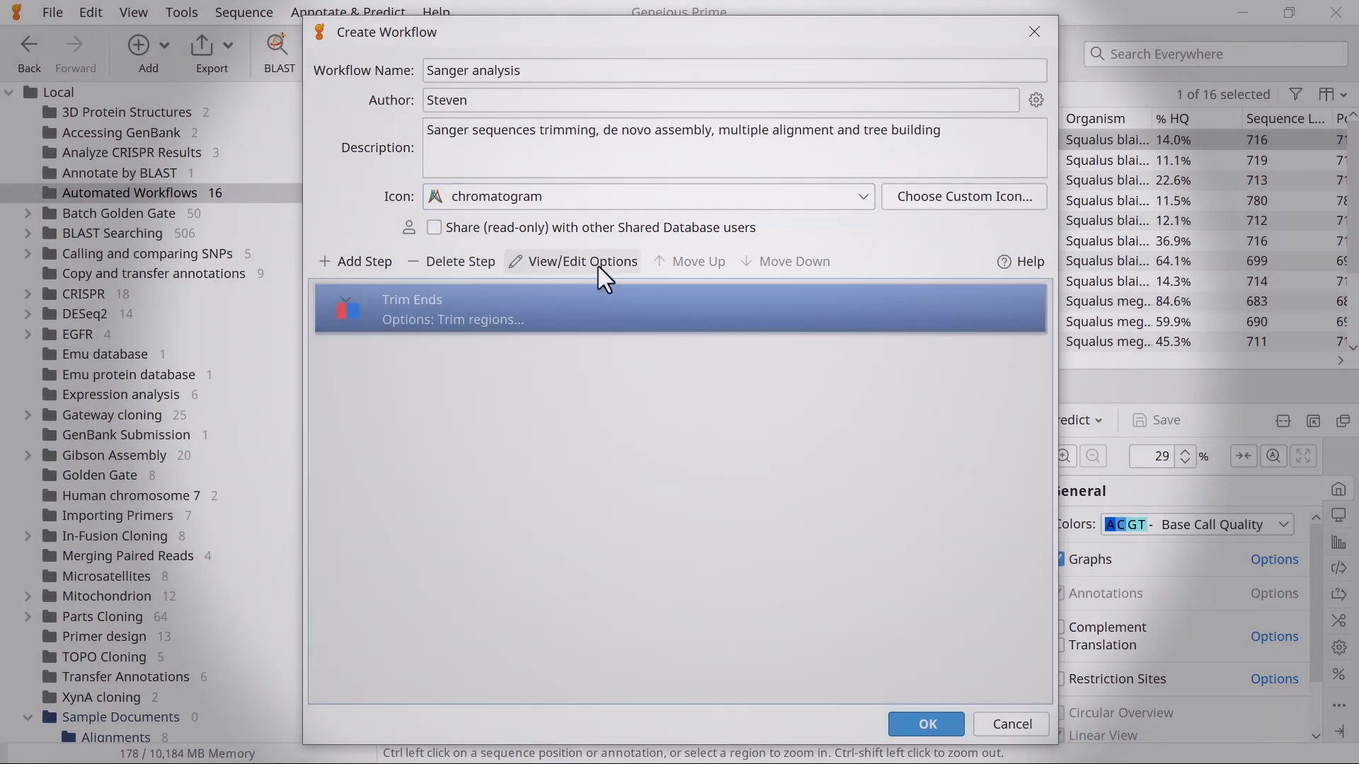
Set Trim Ends error probability limit to 0.01, keeping 5'/3' end trimming
{"action": "left_click", "coordinate": [581, 262]}
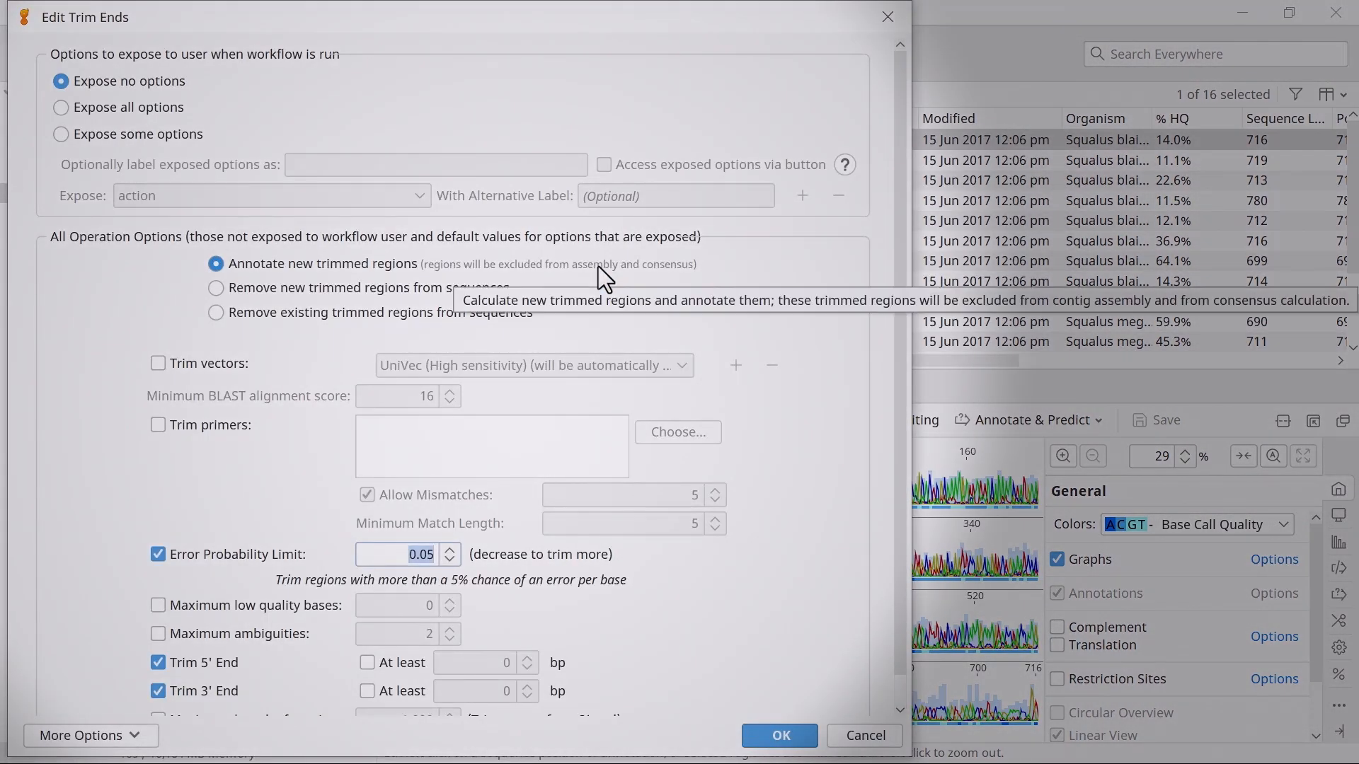
{"action": "mouse_move", "coordinate": [807, 260]}
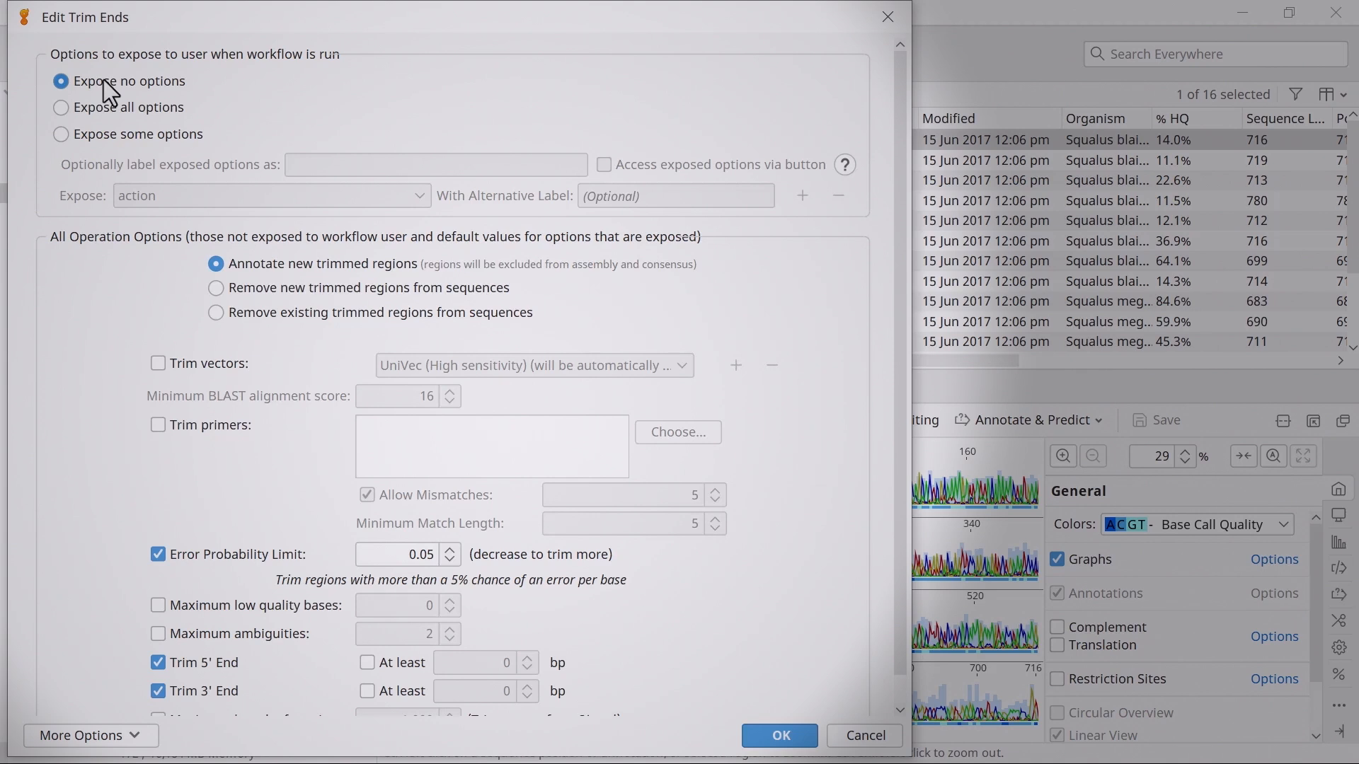
{"action": "mouse_move", "coordinate": [404, 549]}
{"action": "type", "text": "0.01"}
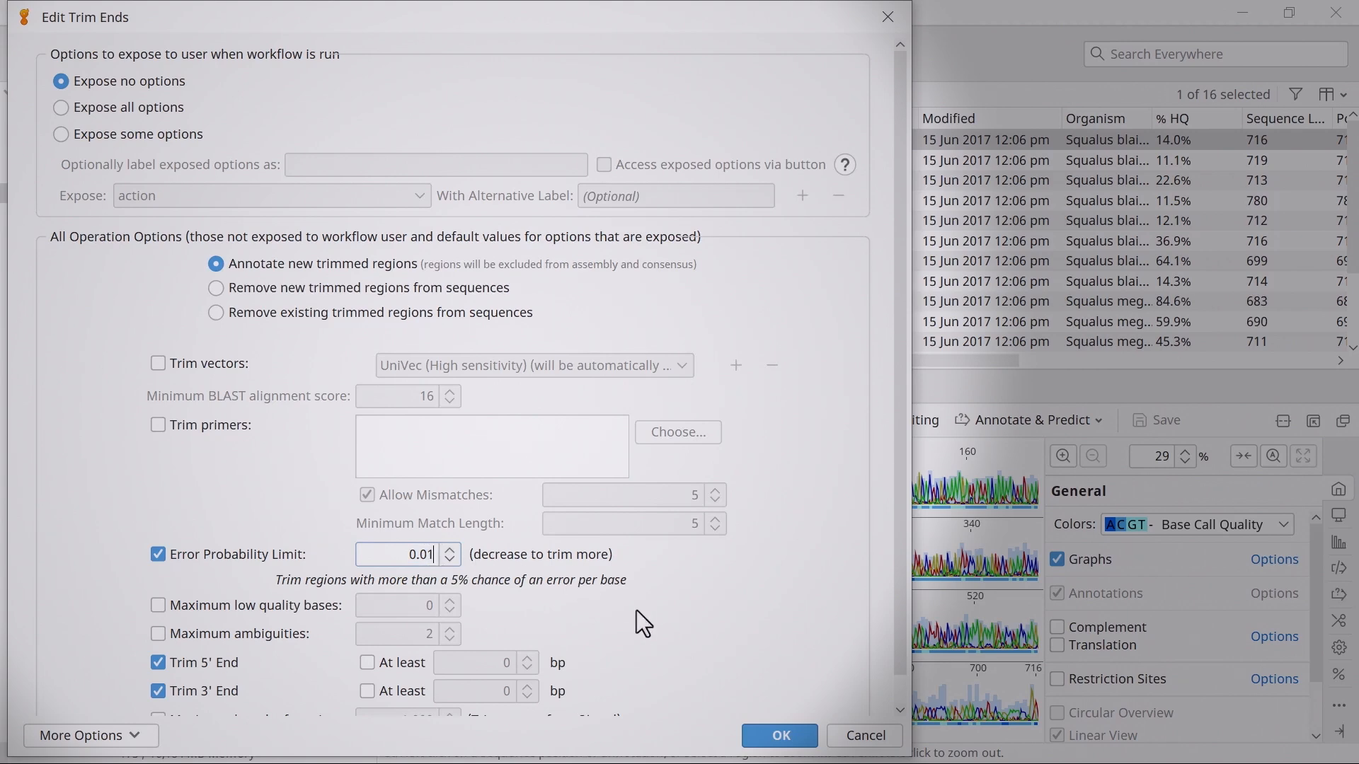
{"action": "left_click", "coordinate": [777, 735]}
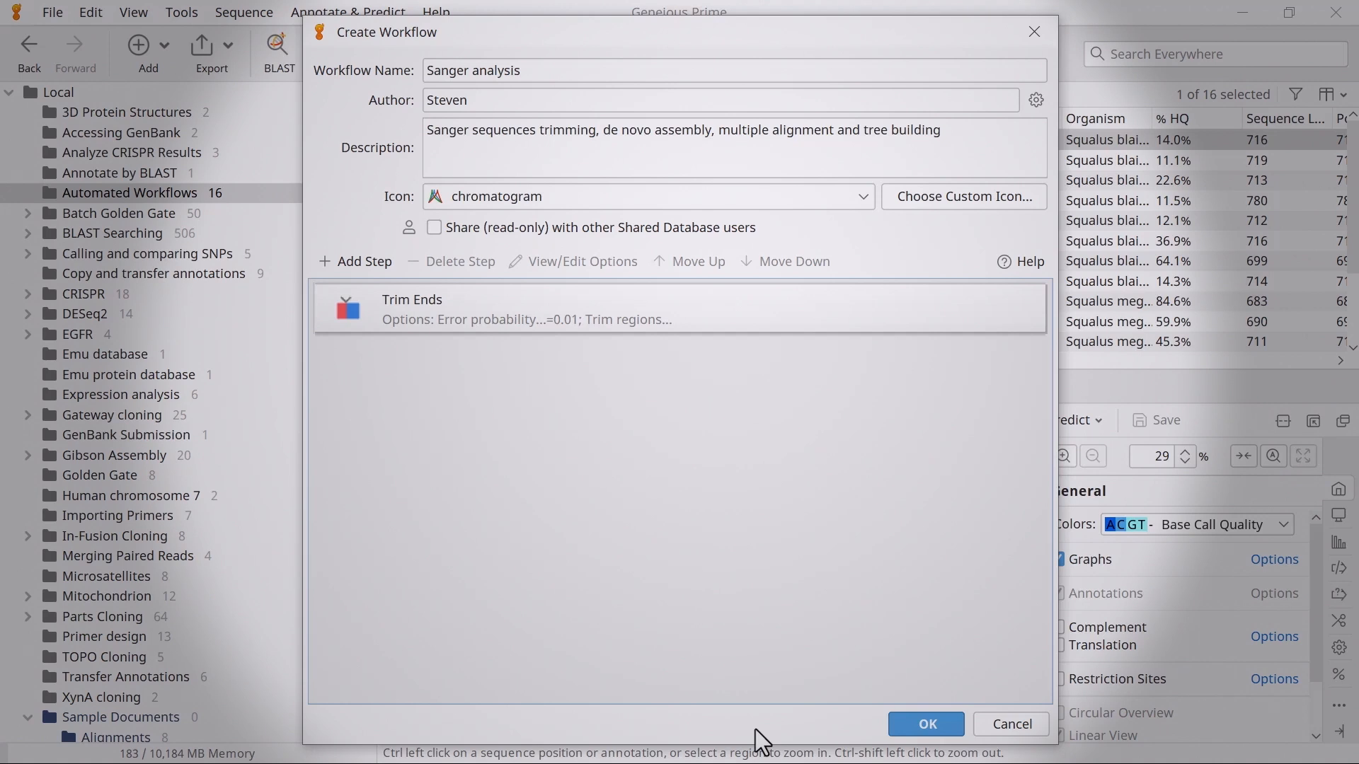
Select the Trim Ends step and open the Add Step menu
{"action": "left_click", "coordinate": [607, 308]}
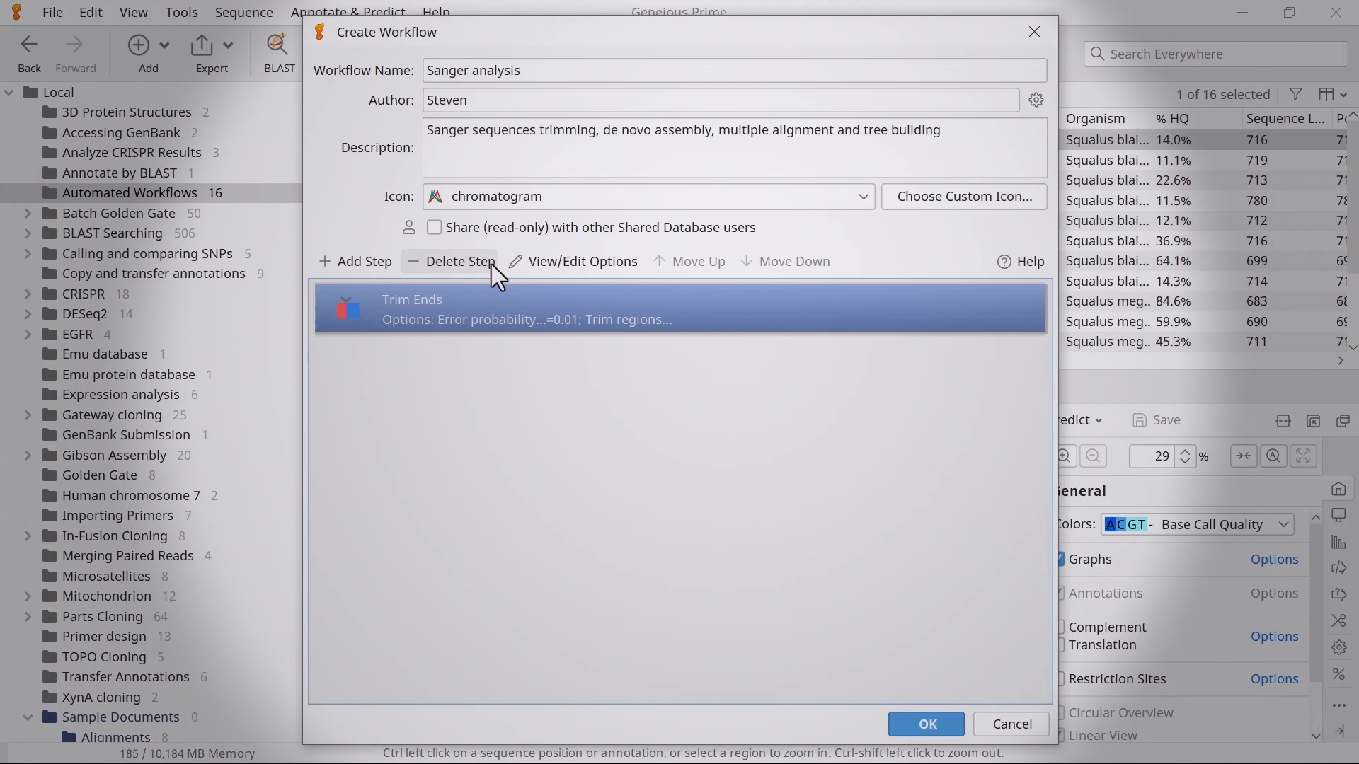
{"action": "left_click", "coordinate": [354, 261]}
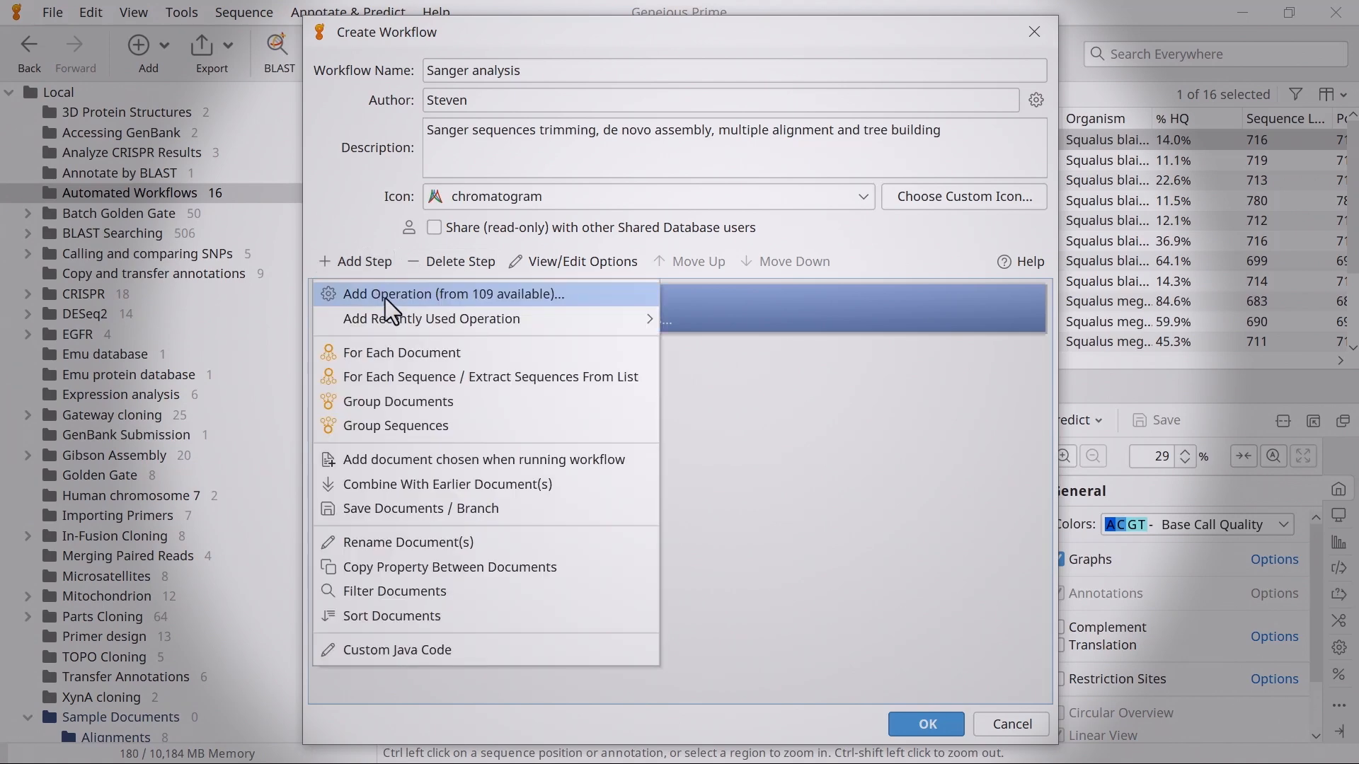
Add De Novo Assemble, assembling by the first part of read names
{"action": "left_click", "coordinate": [451, 293]}
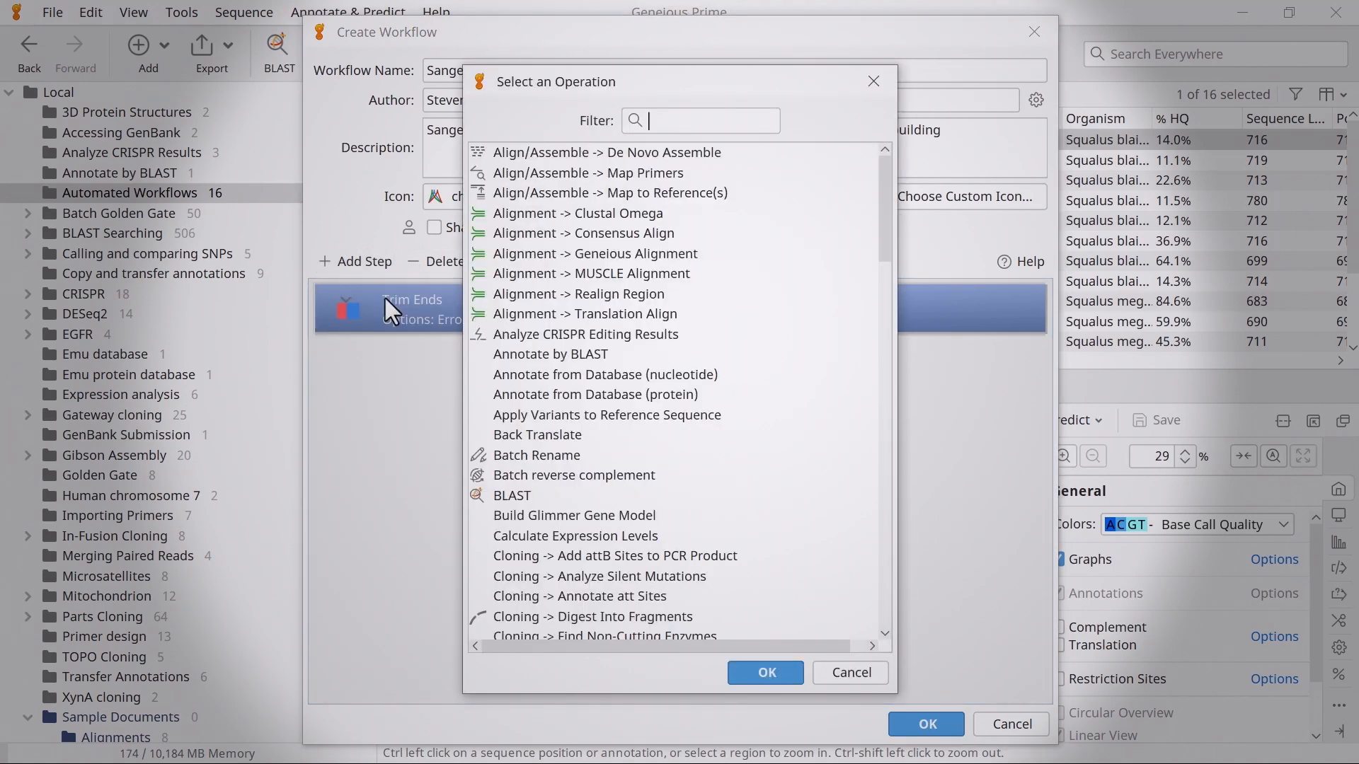
{"action": "type", "text": "de no"}
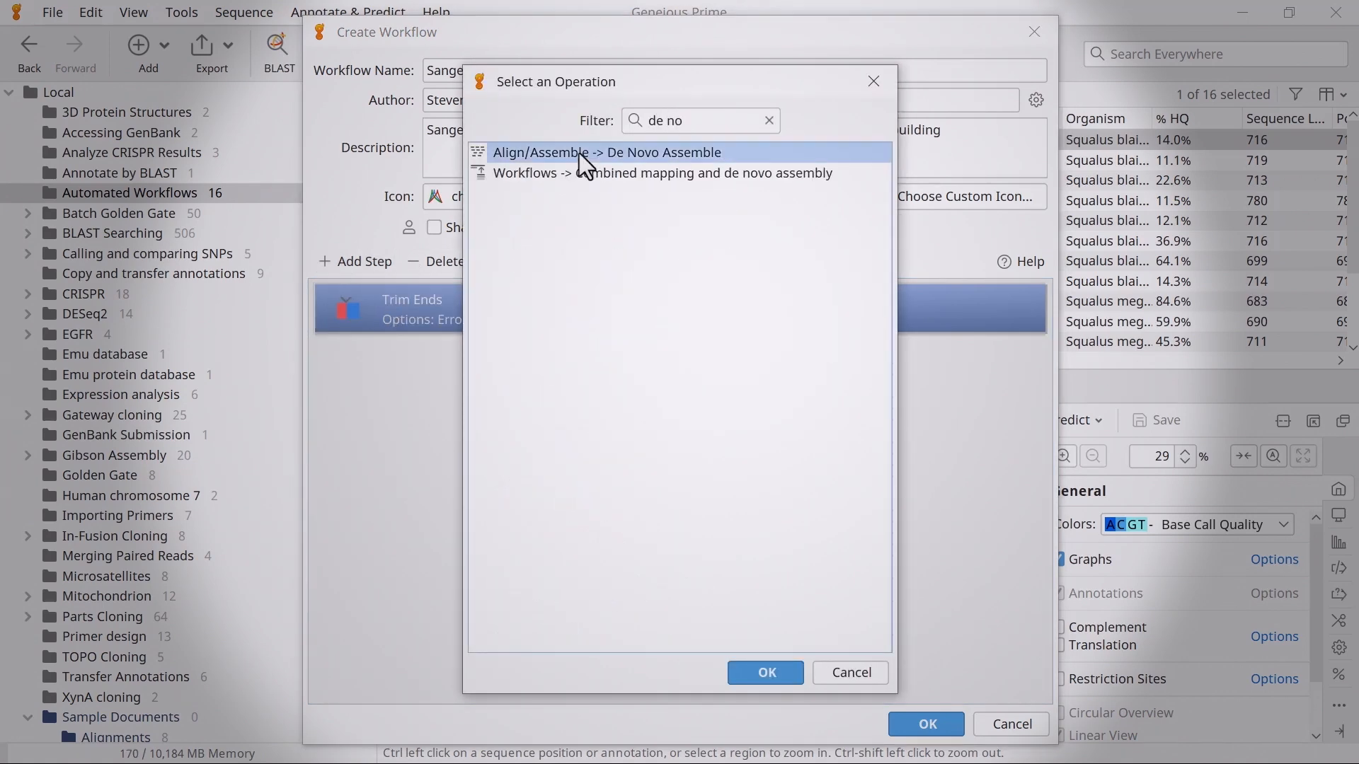
{"action": "left_click", "coordinate": [765, 672]}
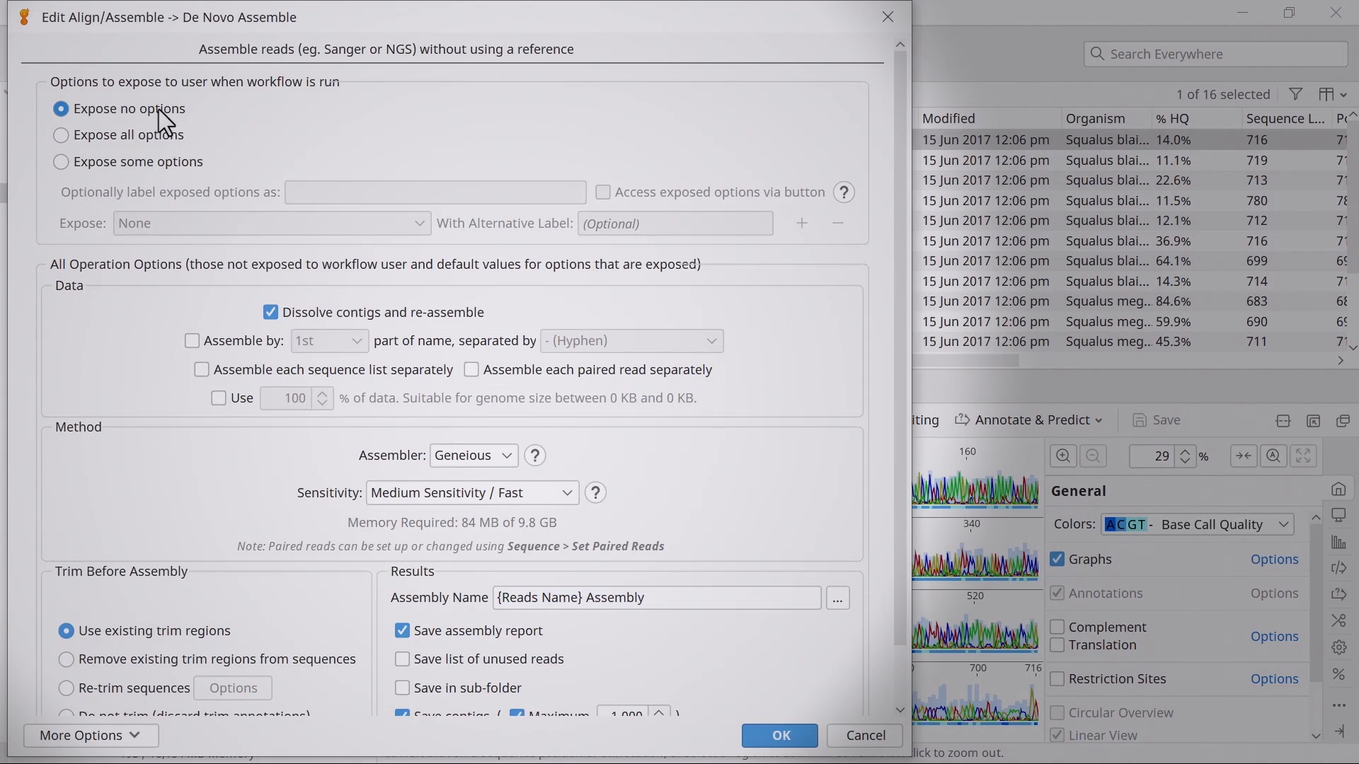
{"action": "left_click", "coordinate": [193, 340]}
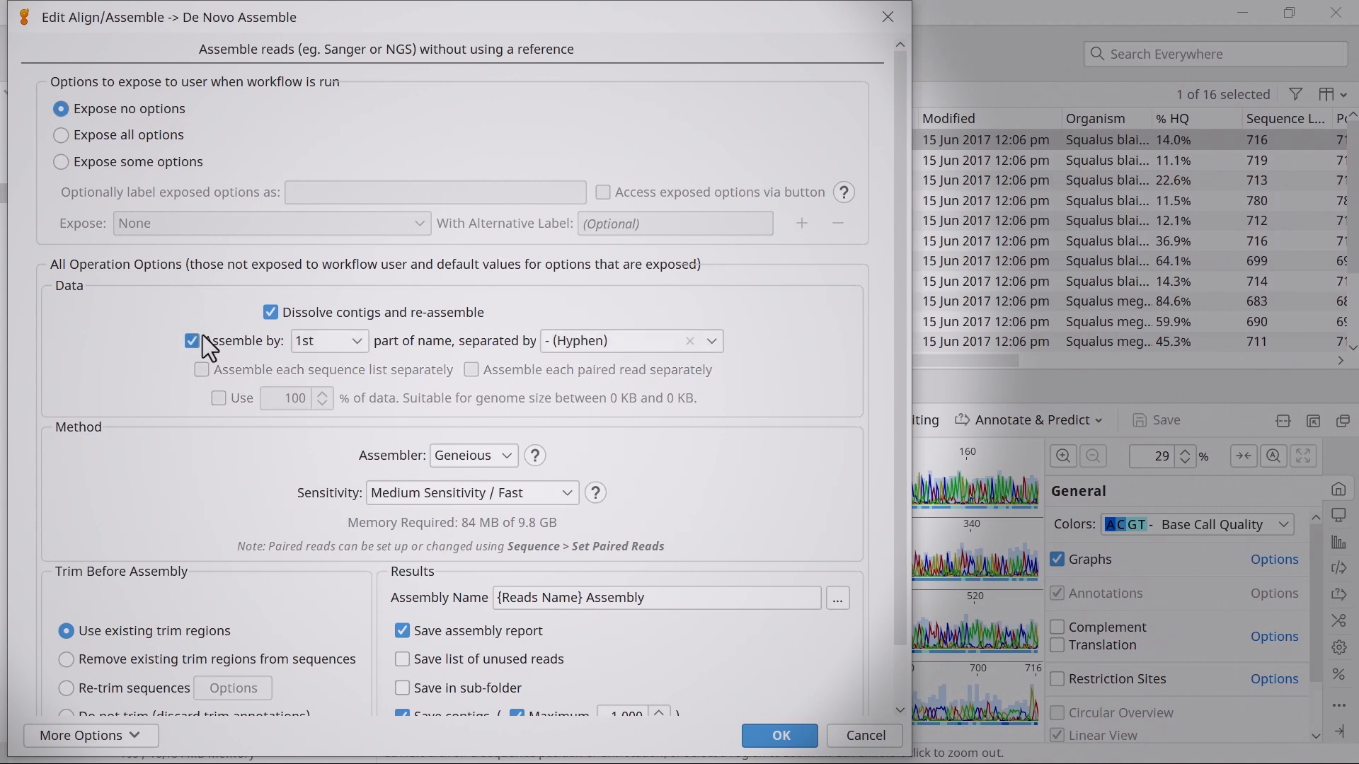
{"action": "left_click", "coordinate": [777, 735]}
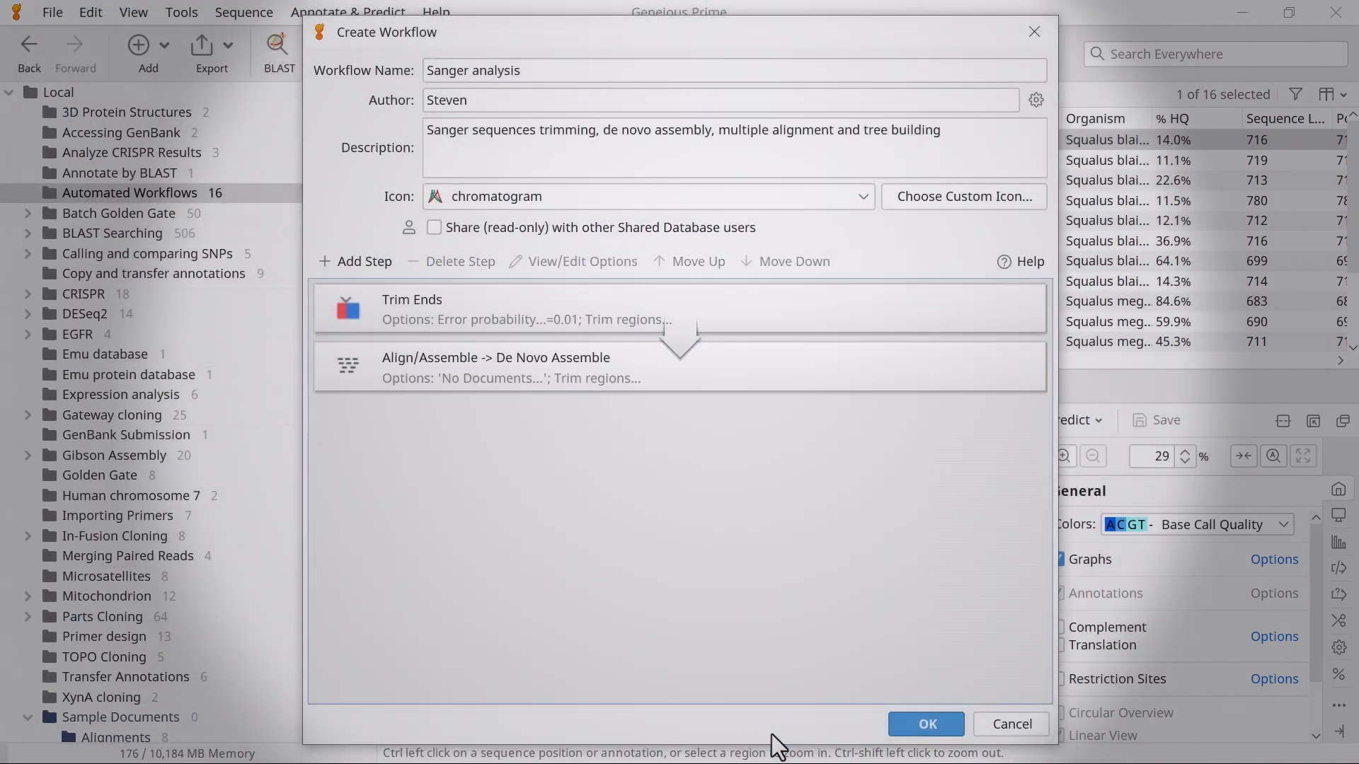
Add consensus, MUSCLE and Geneious Tree Builder steps, then open Tree Builder options
{"action": "left_click", "coordinate": [356, 262]}
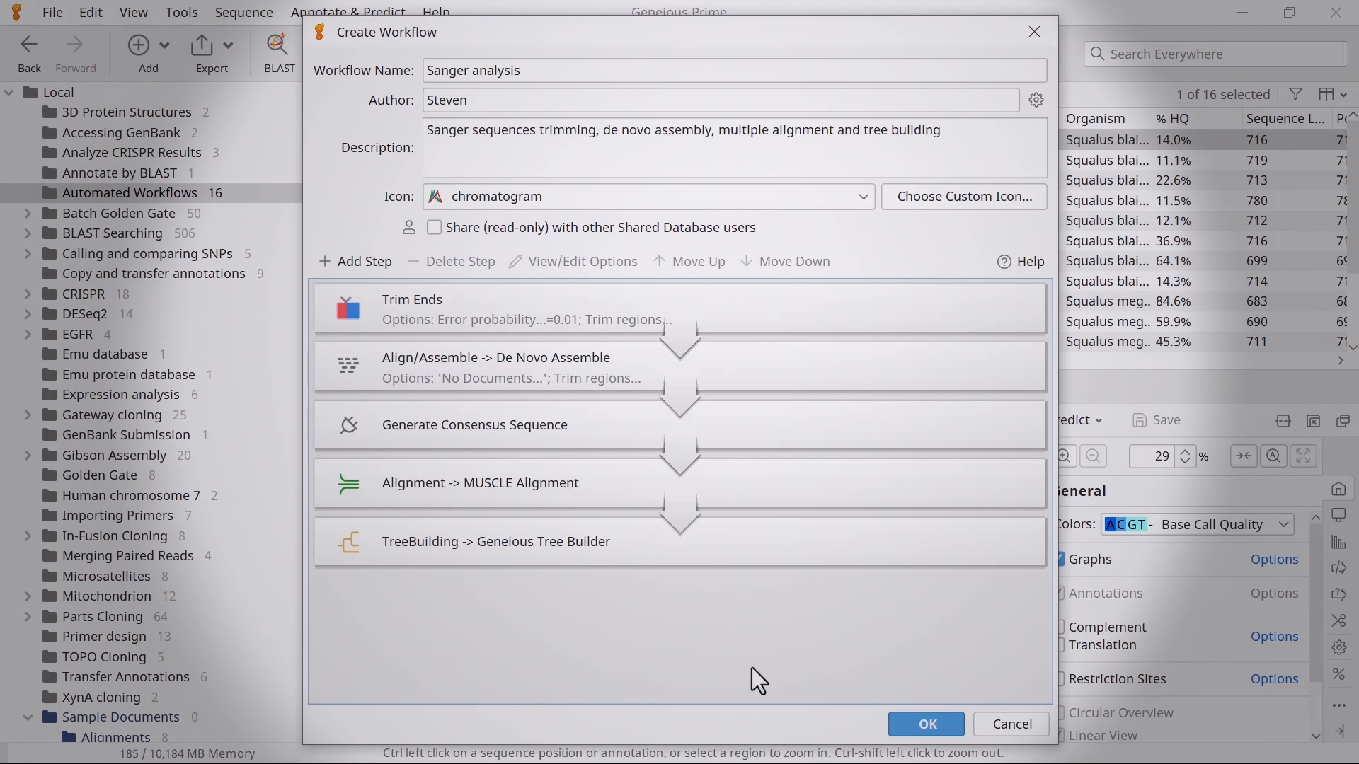
{"action": "left_click", "coordinate": [494, 540]}
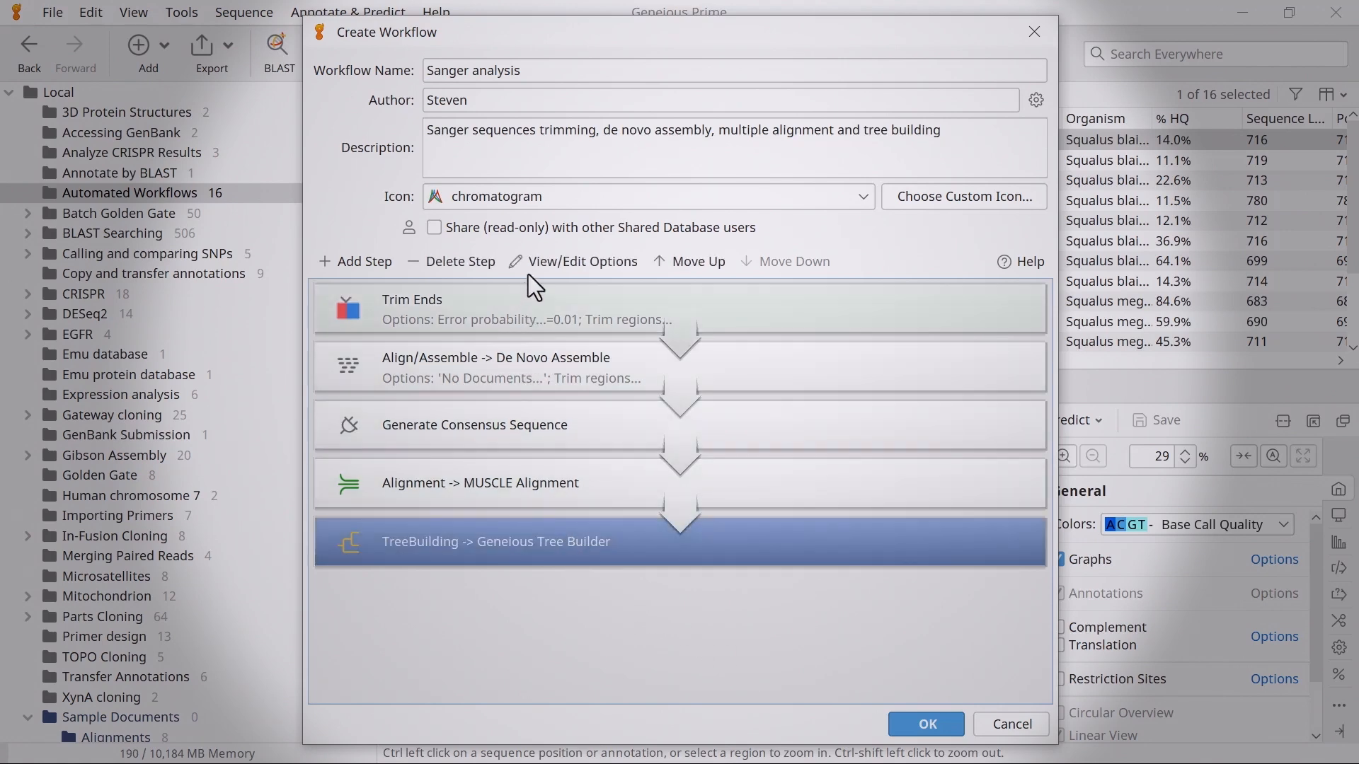
{"action": "left_click", "coordinate": [583, 261]}
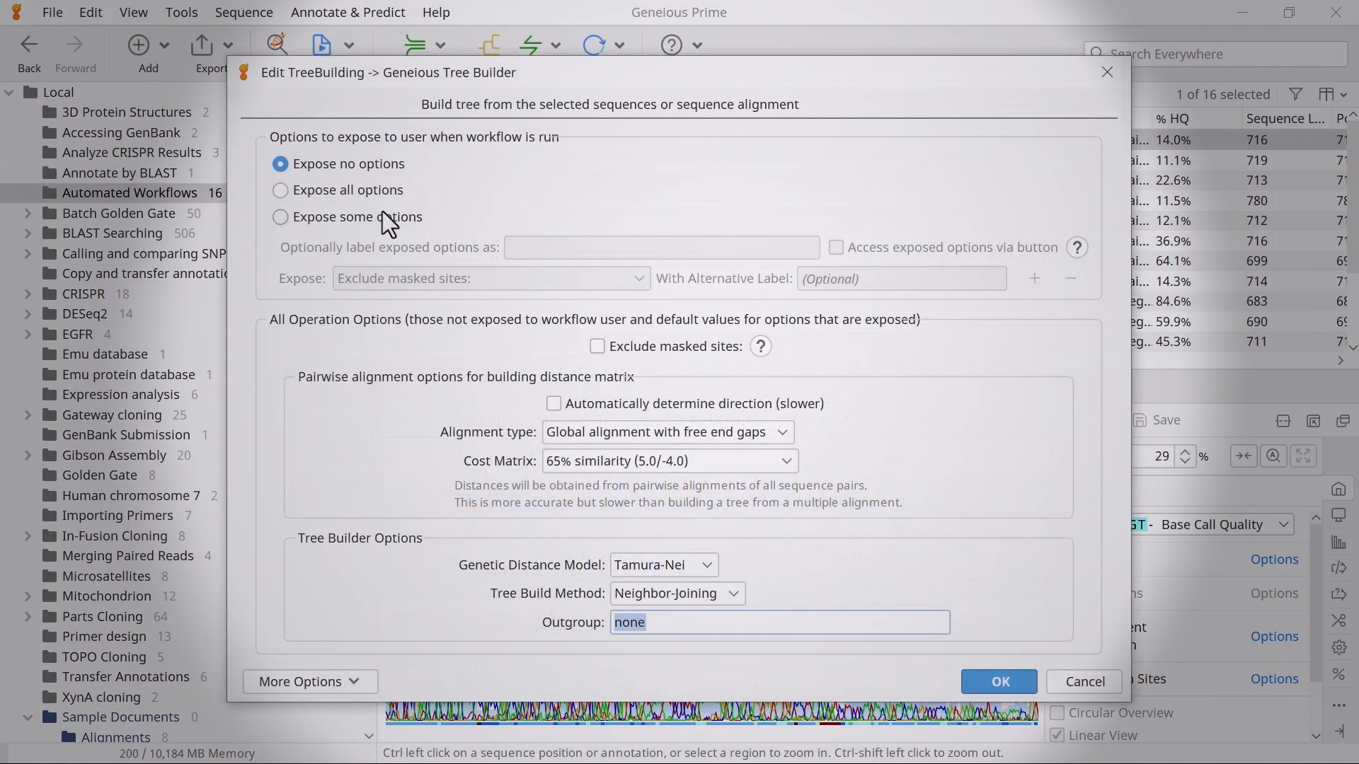
Expose only the Tree Build Method option for the tree-building step
{"action": "left_click", "coordinate": [280, 216]}
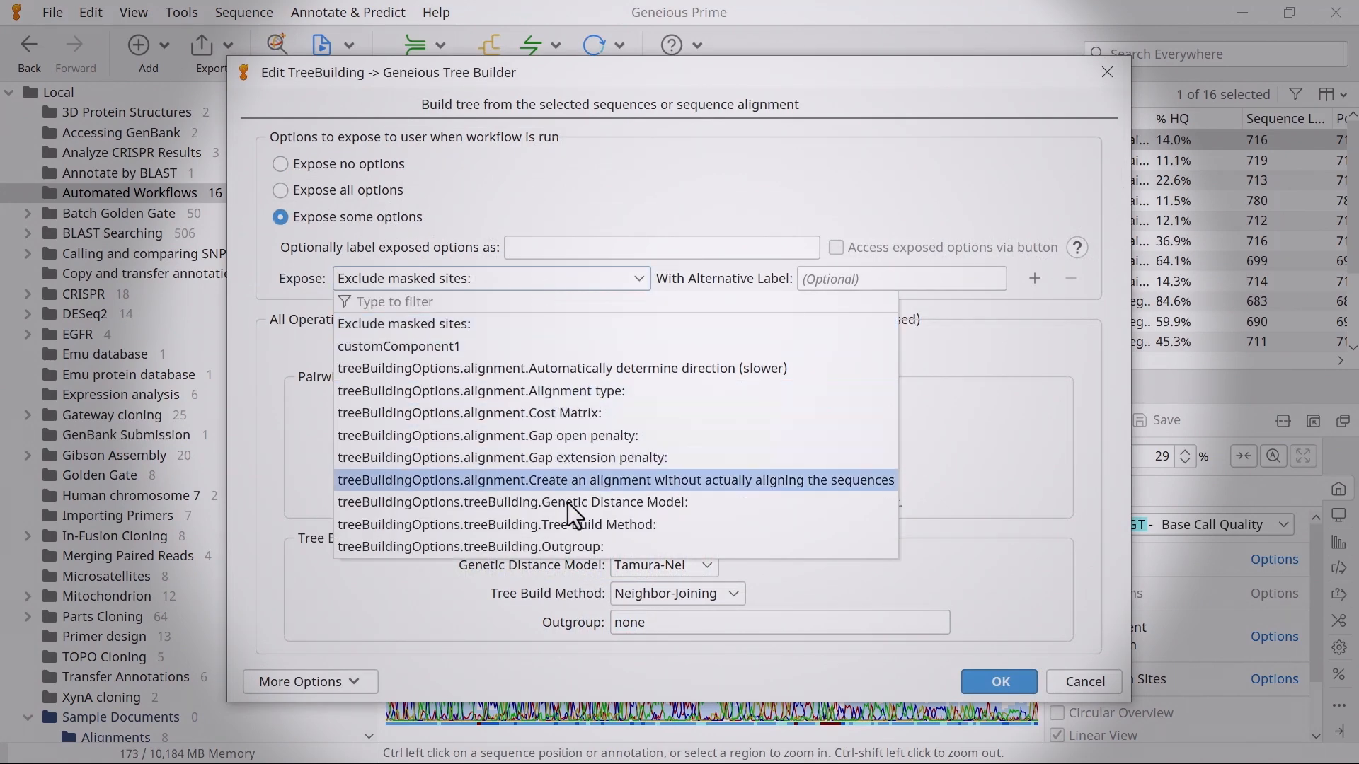
{"action": "left_click", "coordinate": [497, 525]}
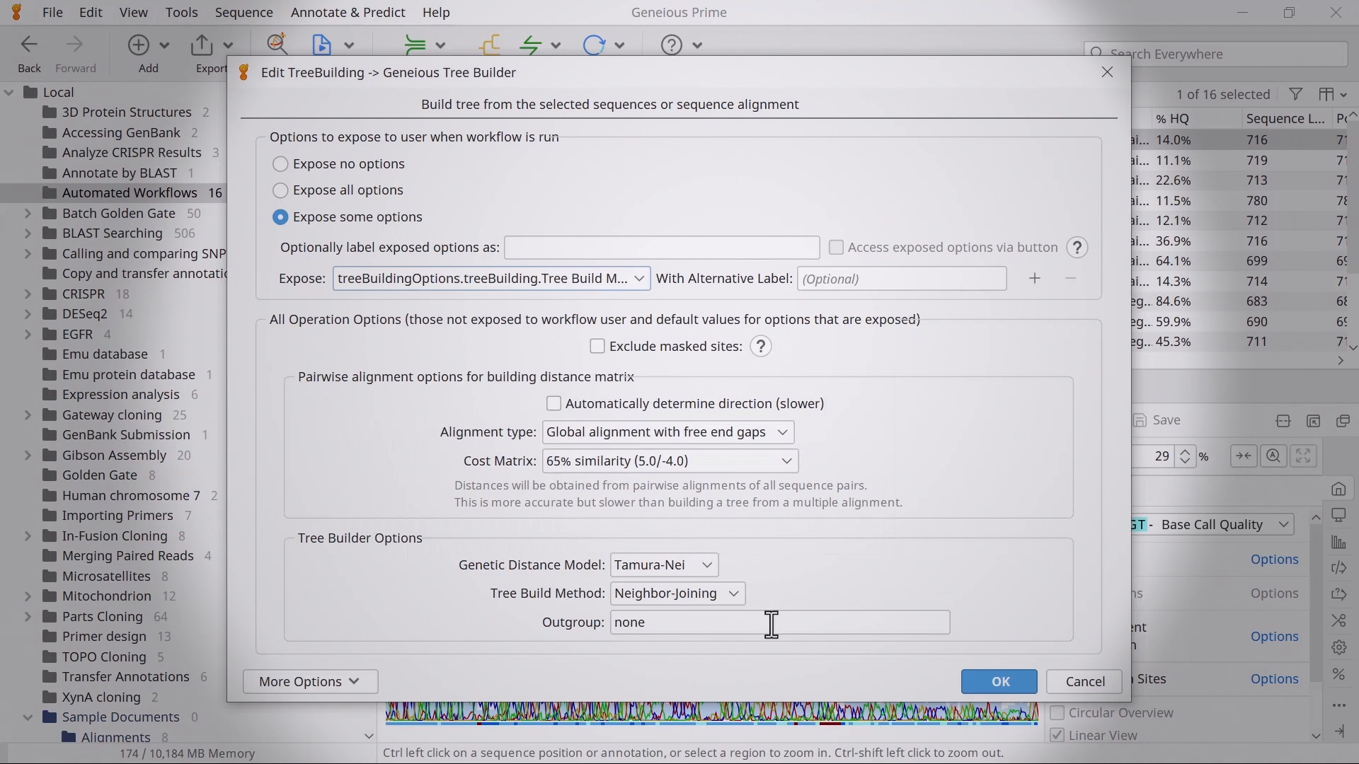
{"action": "left_click", "coordinate": [997, 681]}
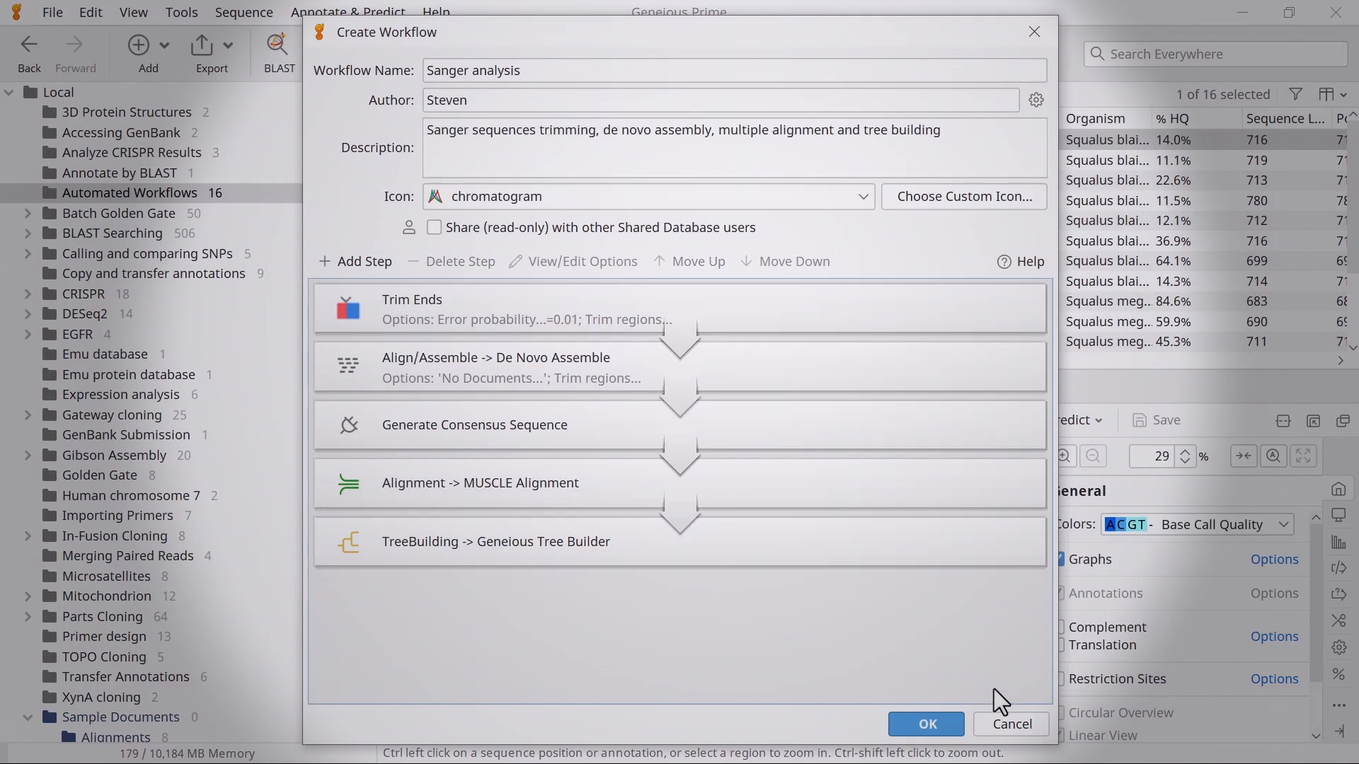
{"action": "mouse_move", "coordinate": [864, 632]}
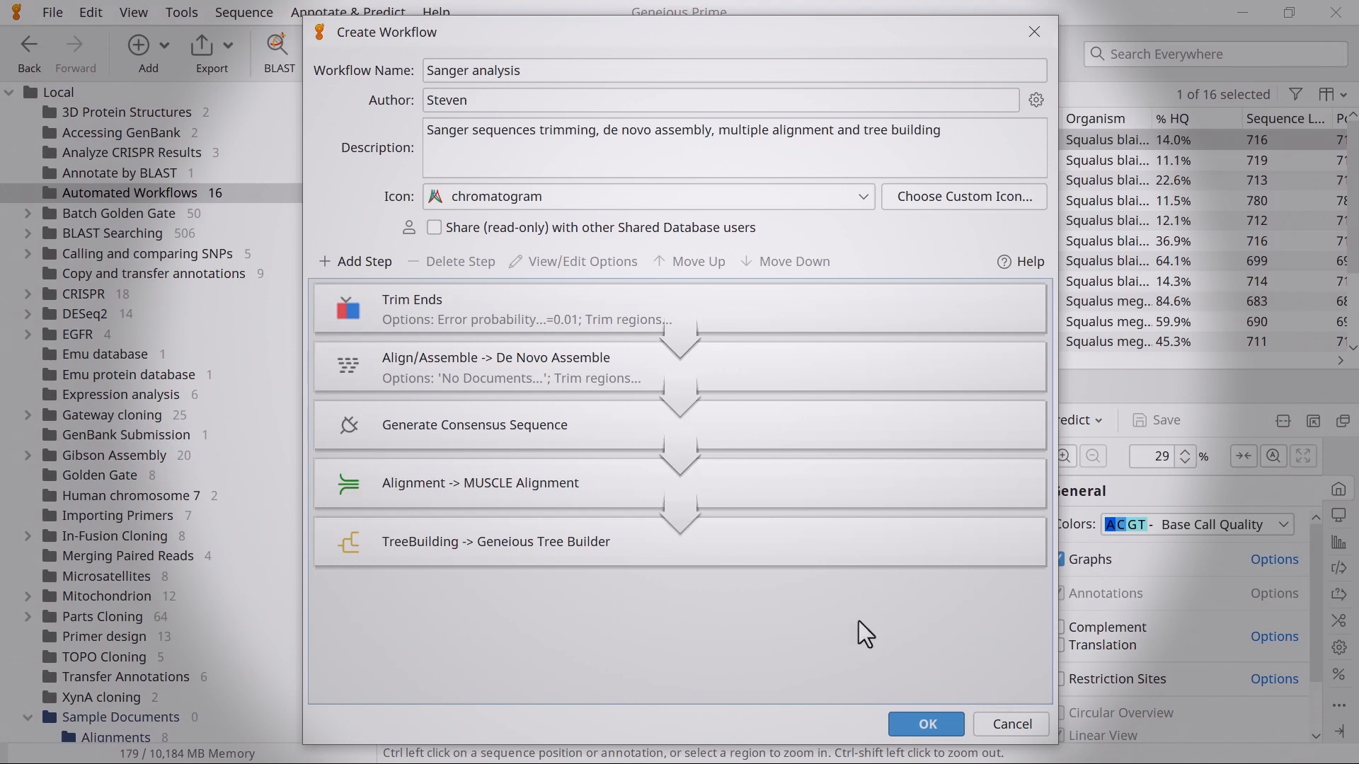
Append a Save Documents step that saves results as output, then close the workflow manager
{"action": "left_click", "coordinate": [355, 262]}
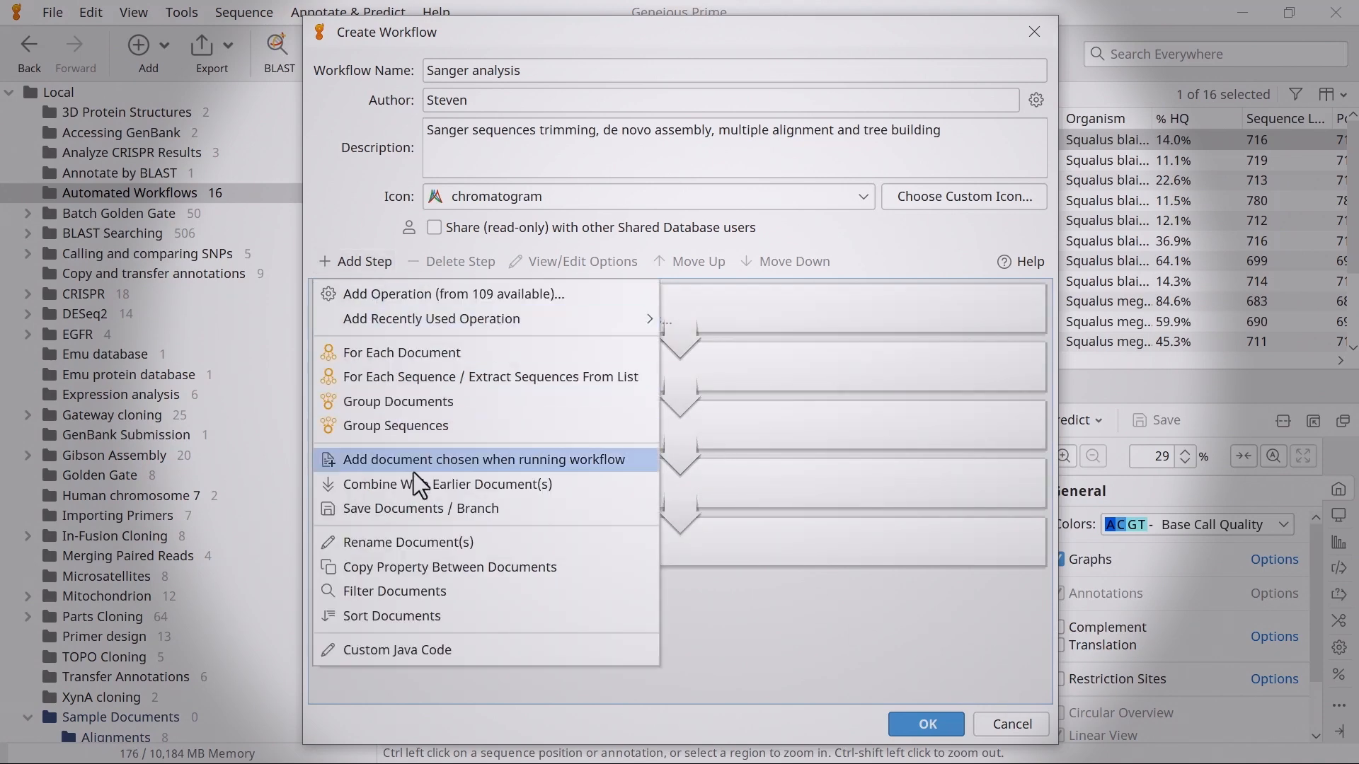
{"action": "left_click", "coordinate": [421, 508]}
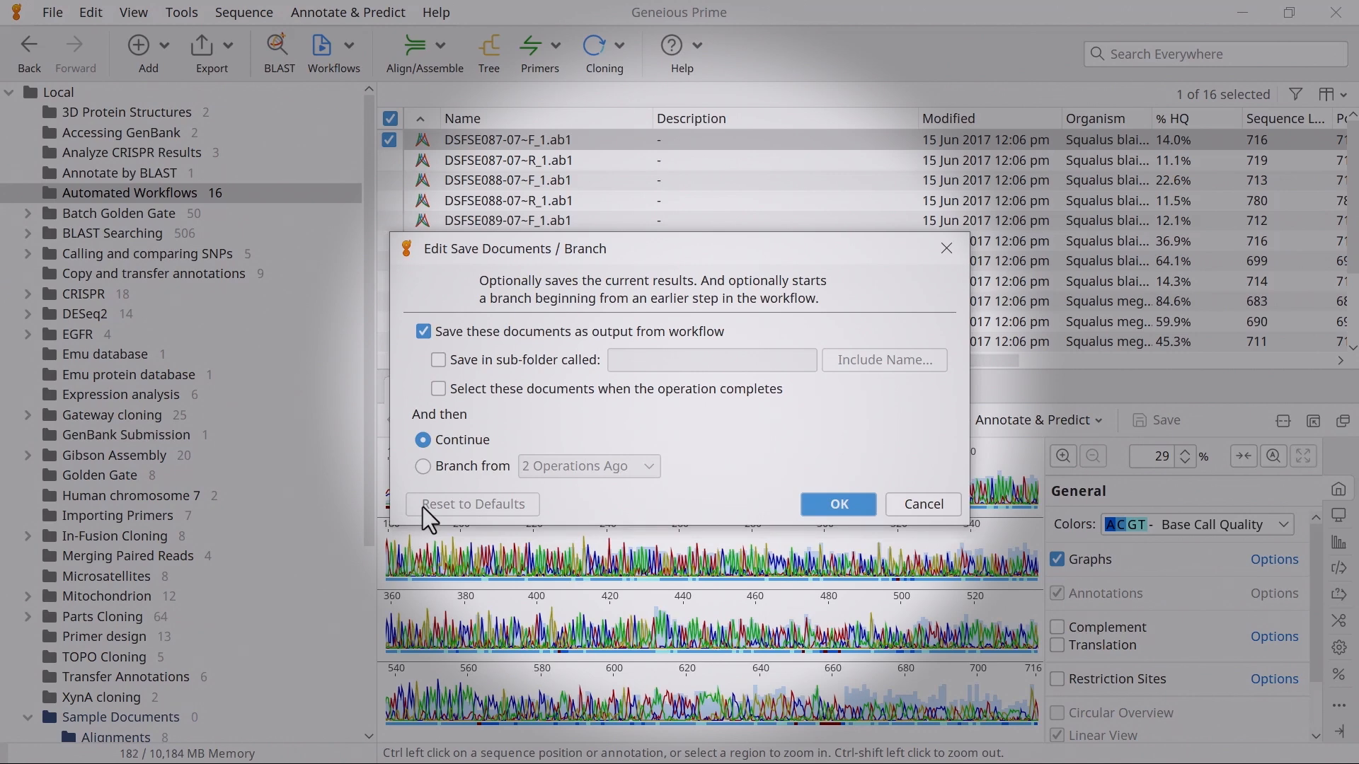
{"action": "mouse_move", "coordinate": [837, 505]}
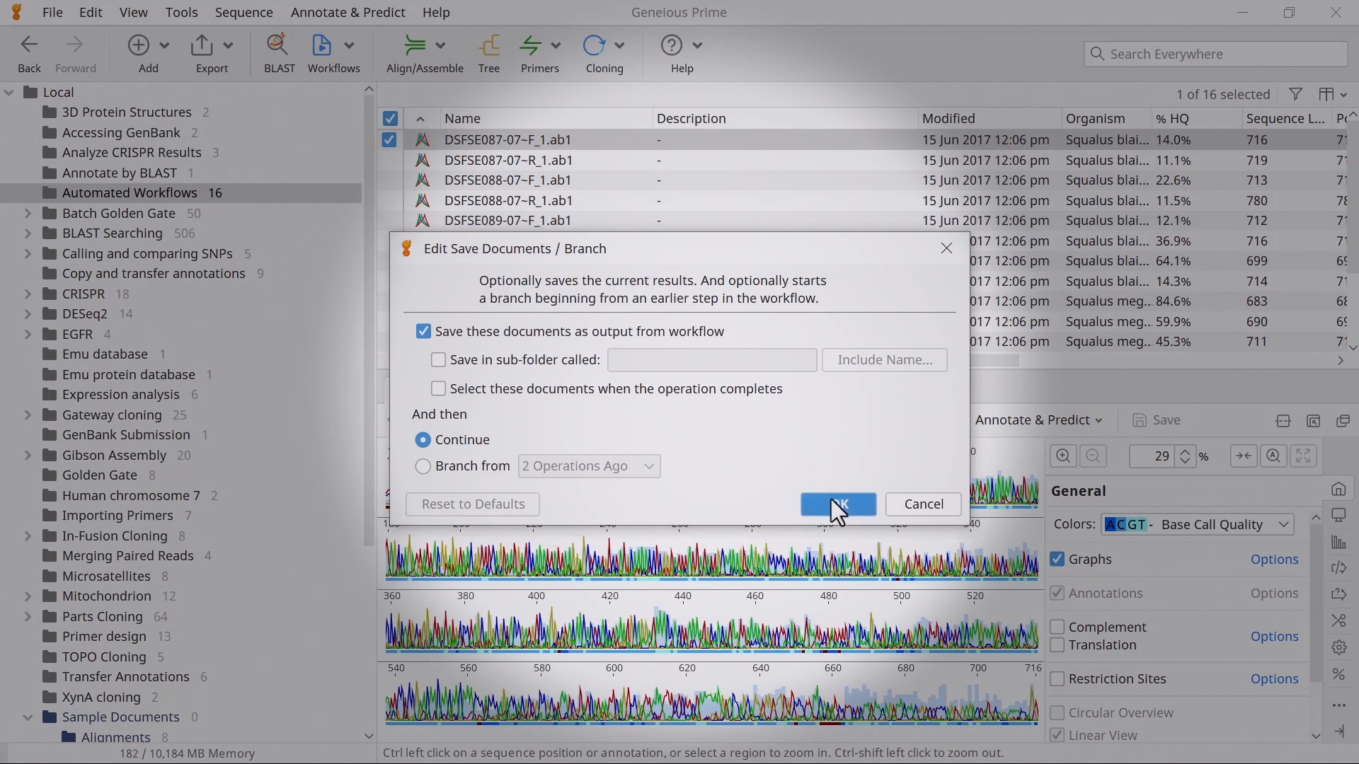
{"action": "left_click", "coordinate": [834, 505]}
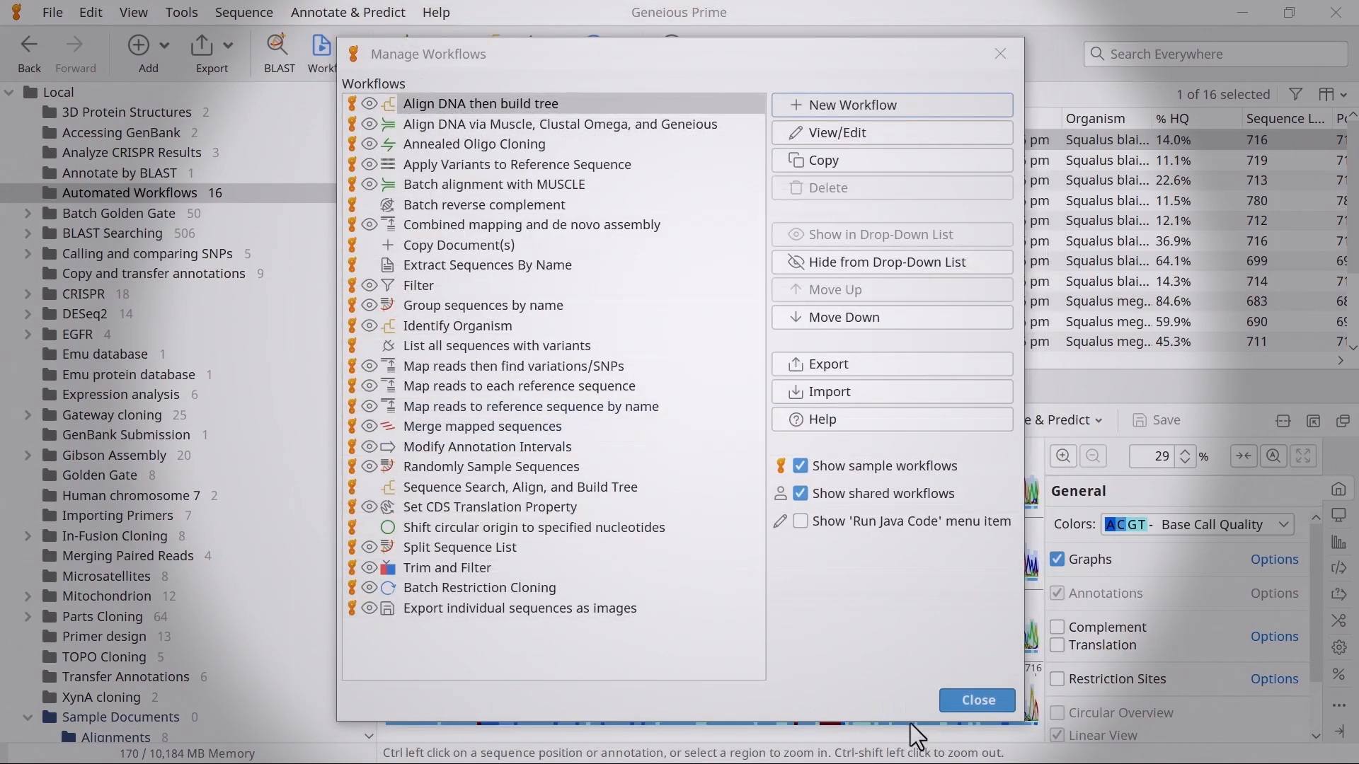
{"action": "left_click", "coordinate": [977, 699]}
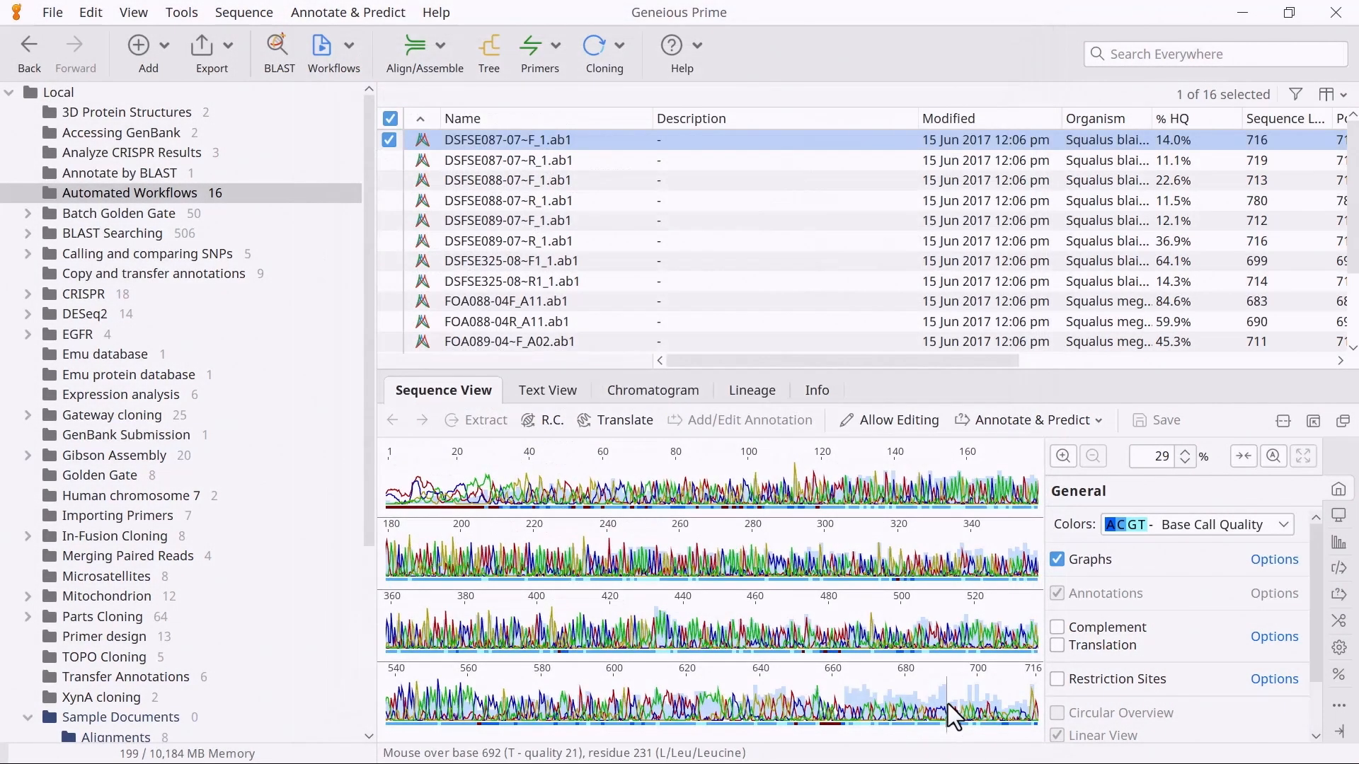
{"action": "mouse_move", "coordinate": [798, 564]}
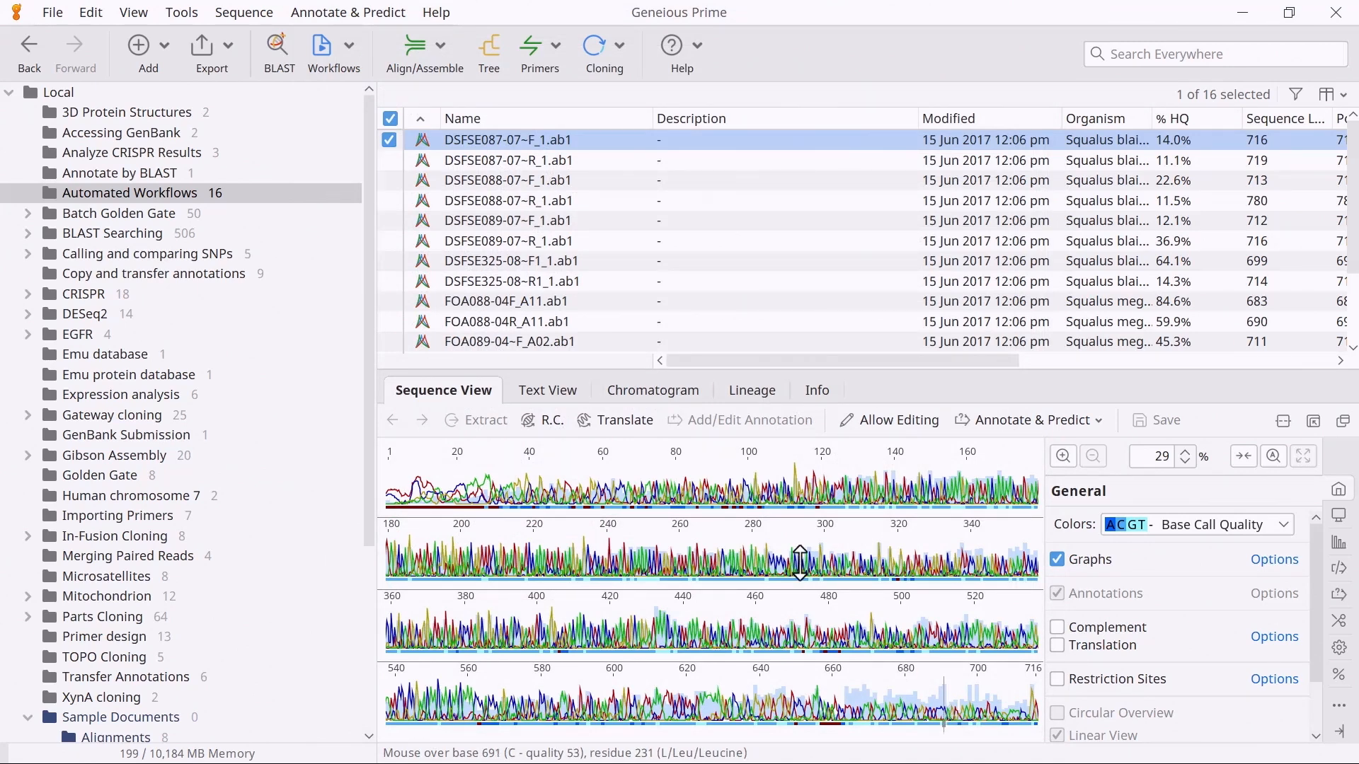
Select all 16 reads and launch the Sanger analysis workflow from the Workflows menu
{"action": "left_click", "coordinate": [390, 118]}
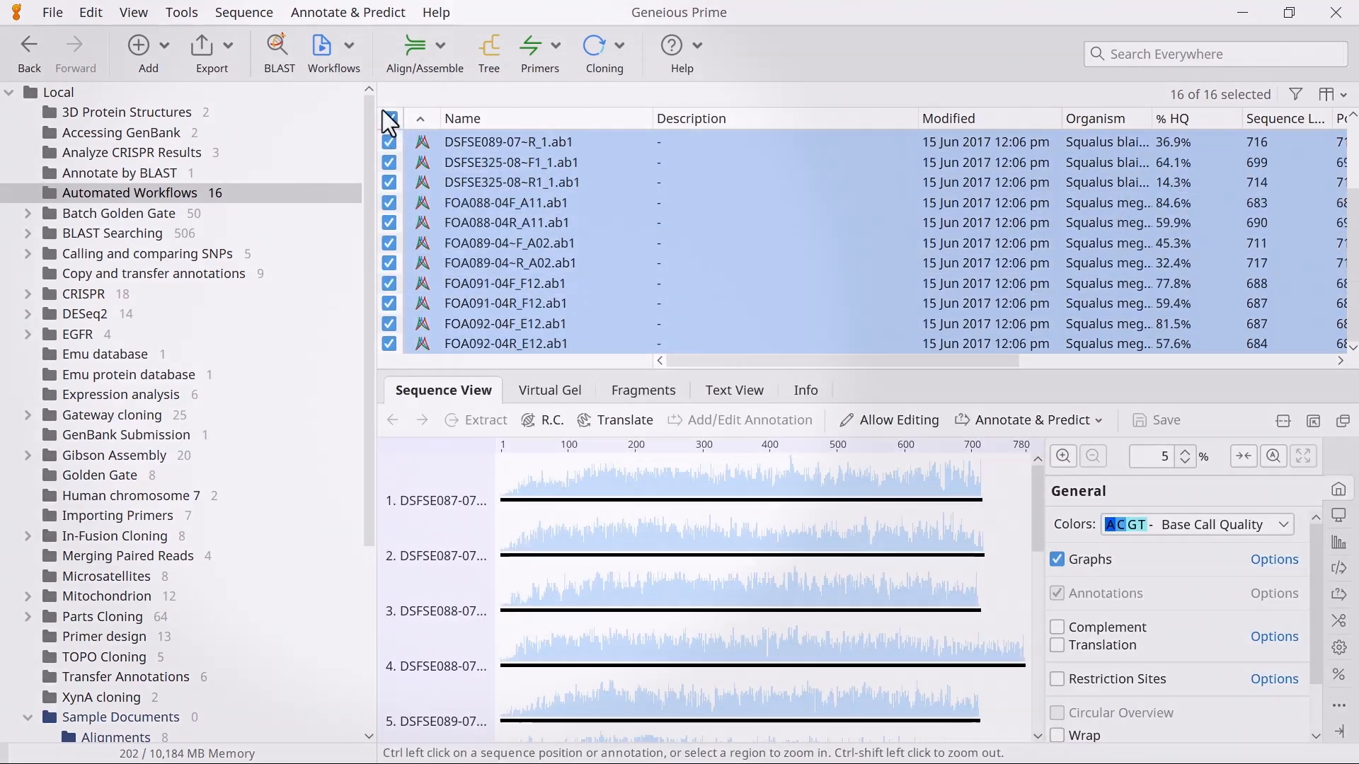
{"action": "left_click", "coordinate": [334, 52]}
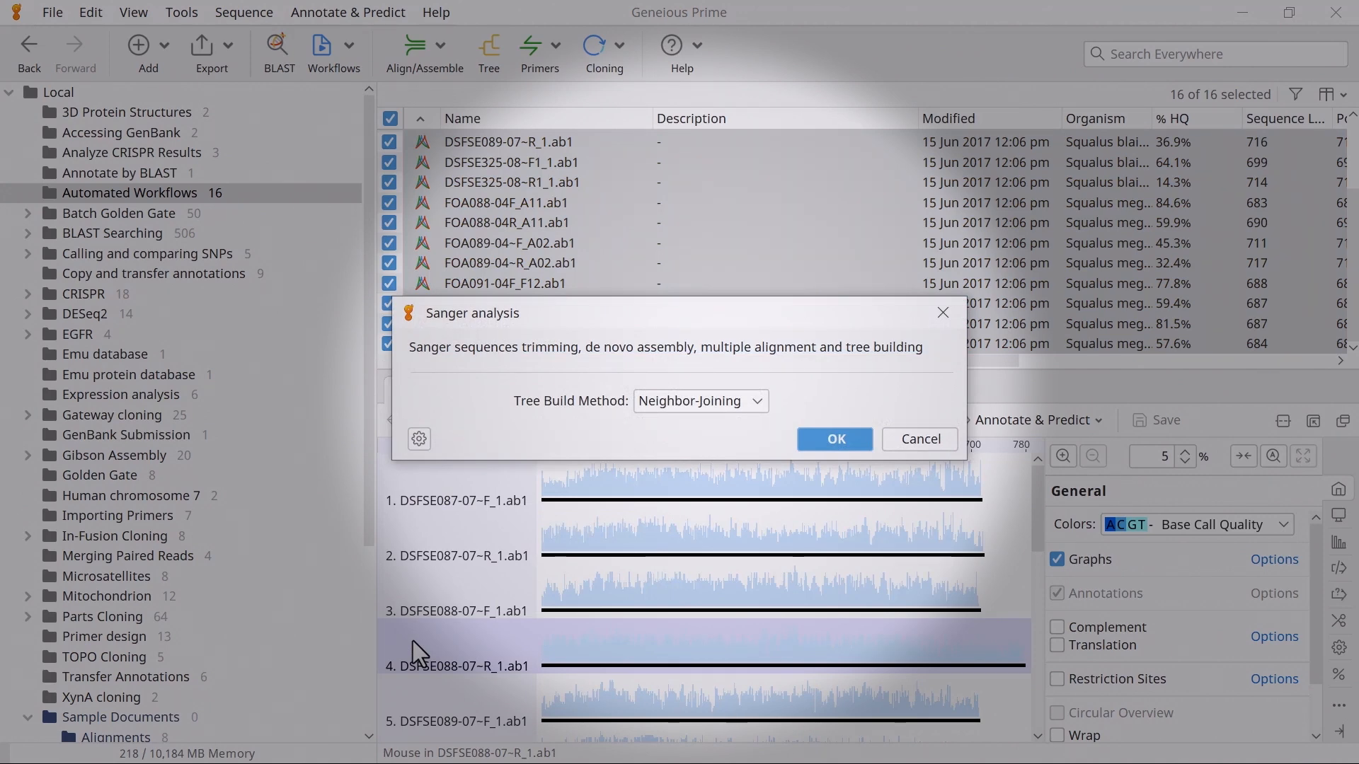
{"action": "mouse_move", "coordinate": [575, 501]}
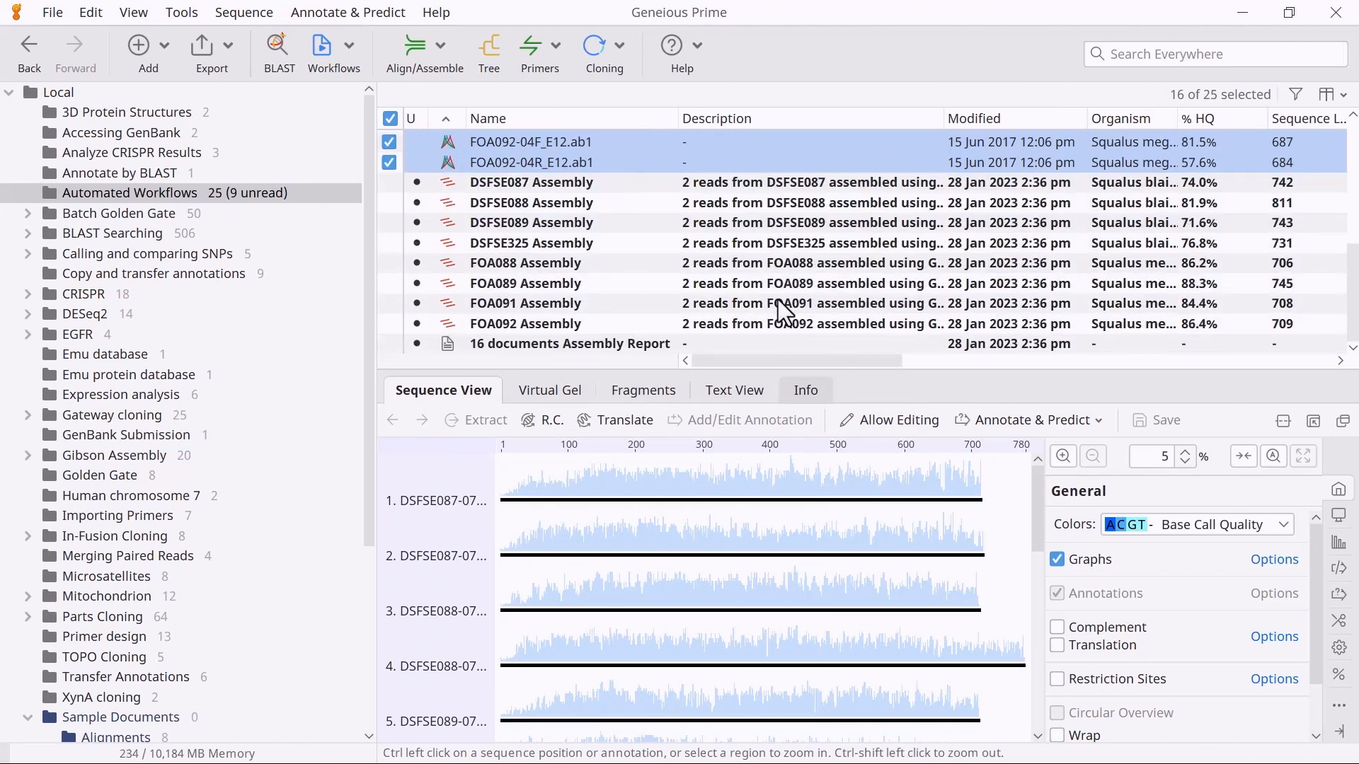
{"action": "mouse_move", "coordinate": [822, 490]}
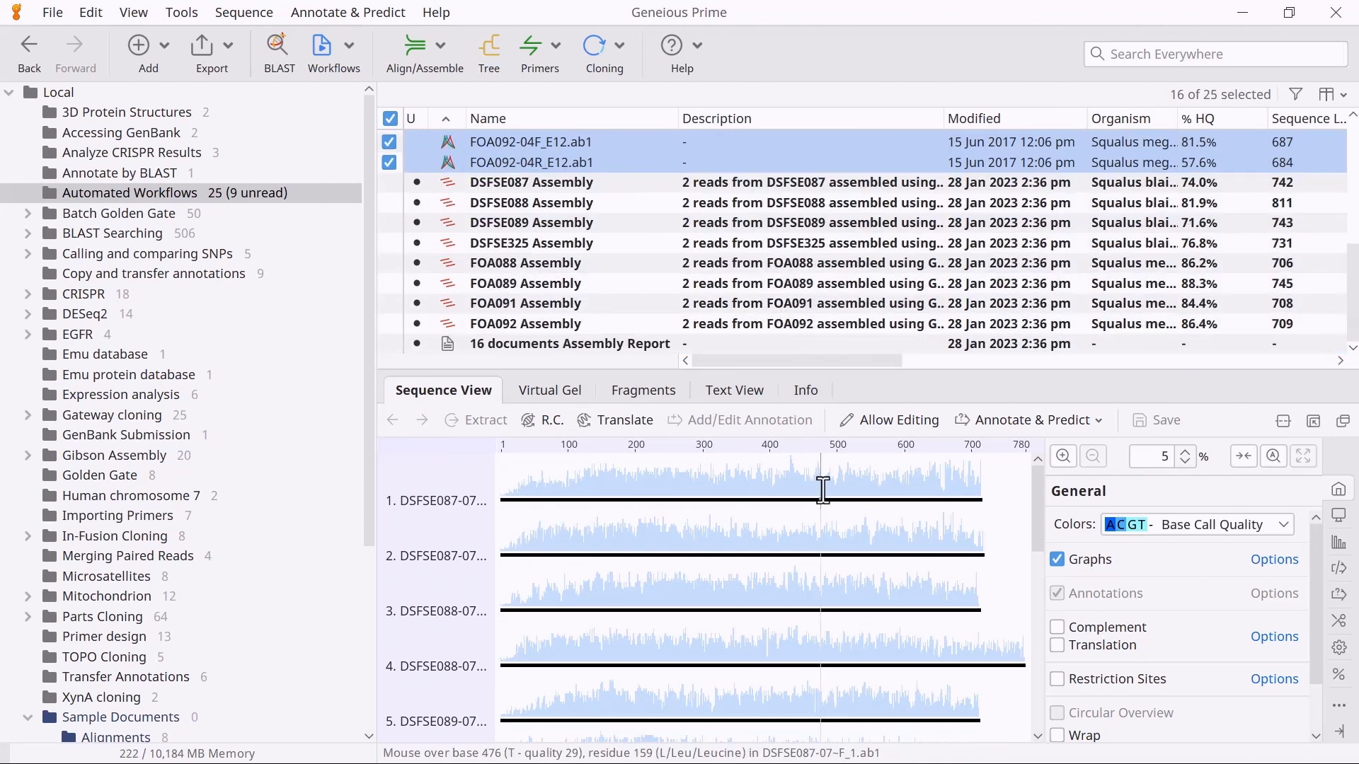